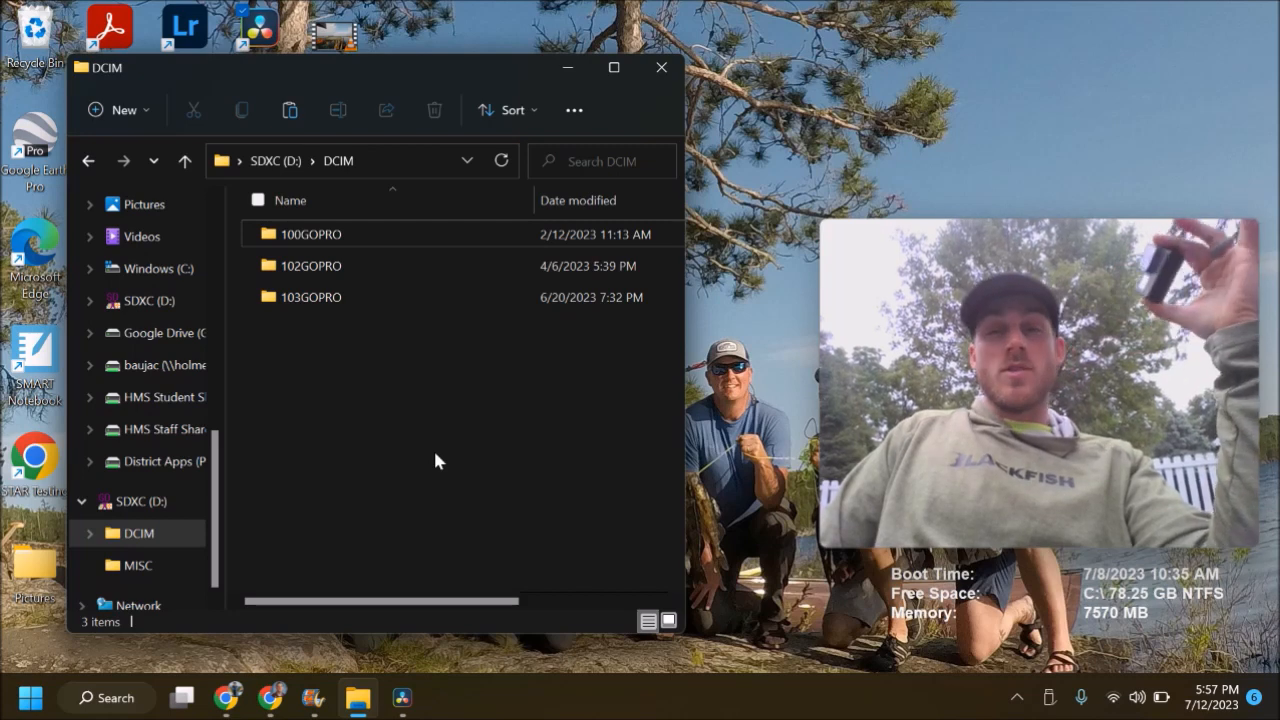
mouse_move(260, 195)
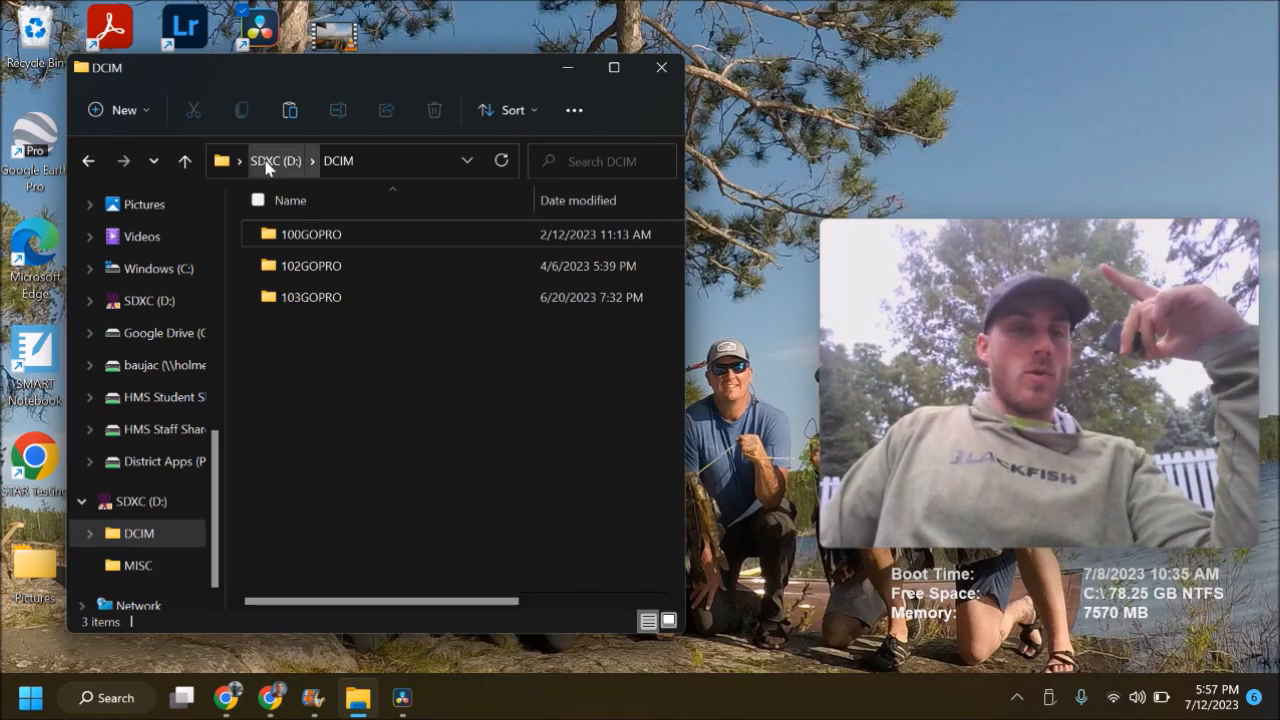
Open 102GOPRO, then the 'tent set up' folder, and scroll through its 153 JPG photos.
left_click(310, 265)
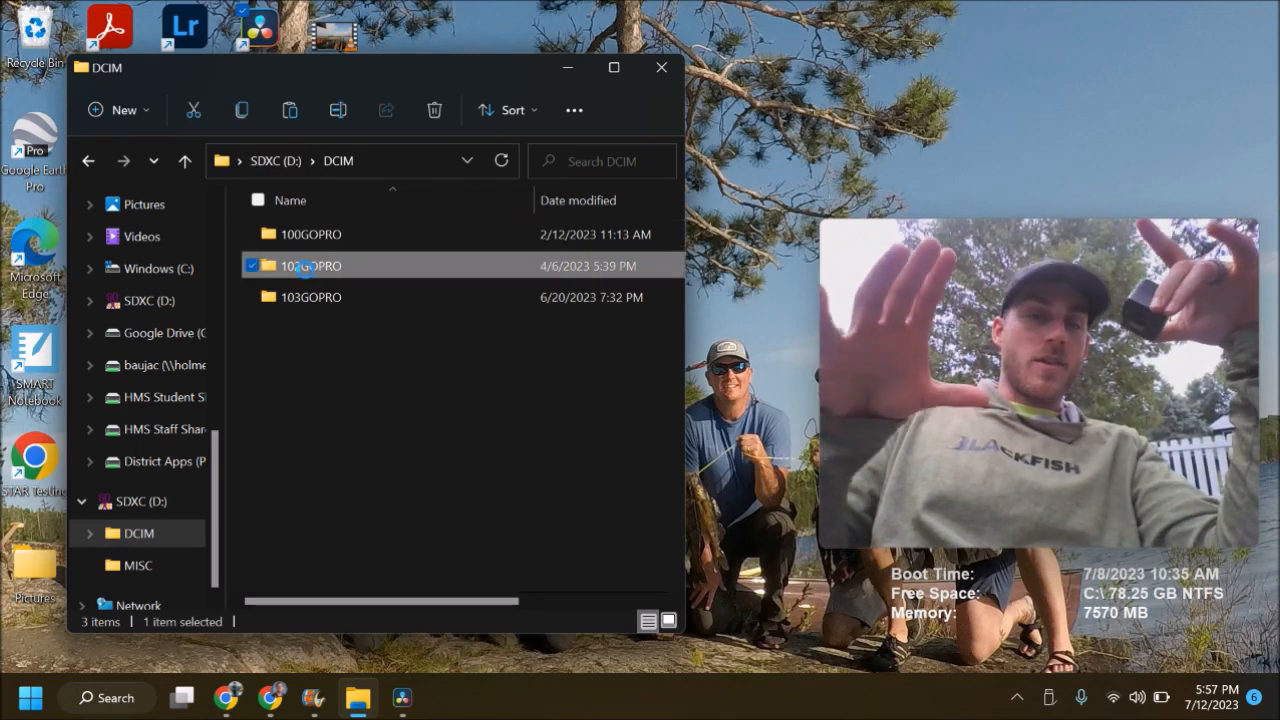
double_click(311, 265)
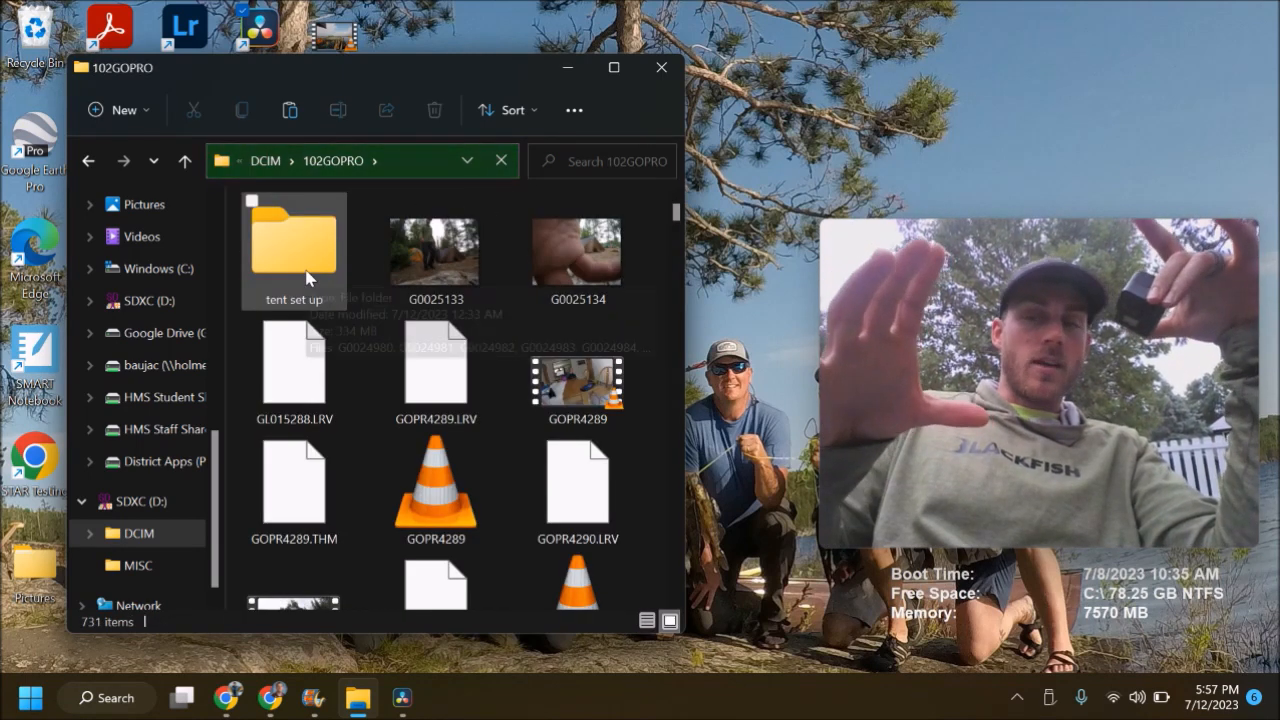
left_click(435, 250)
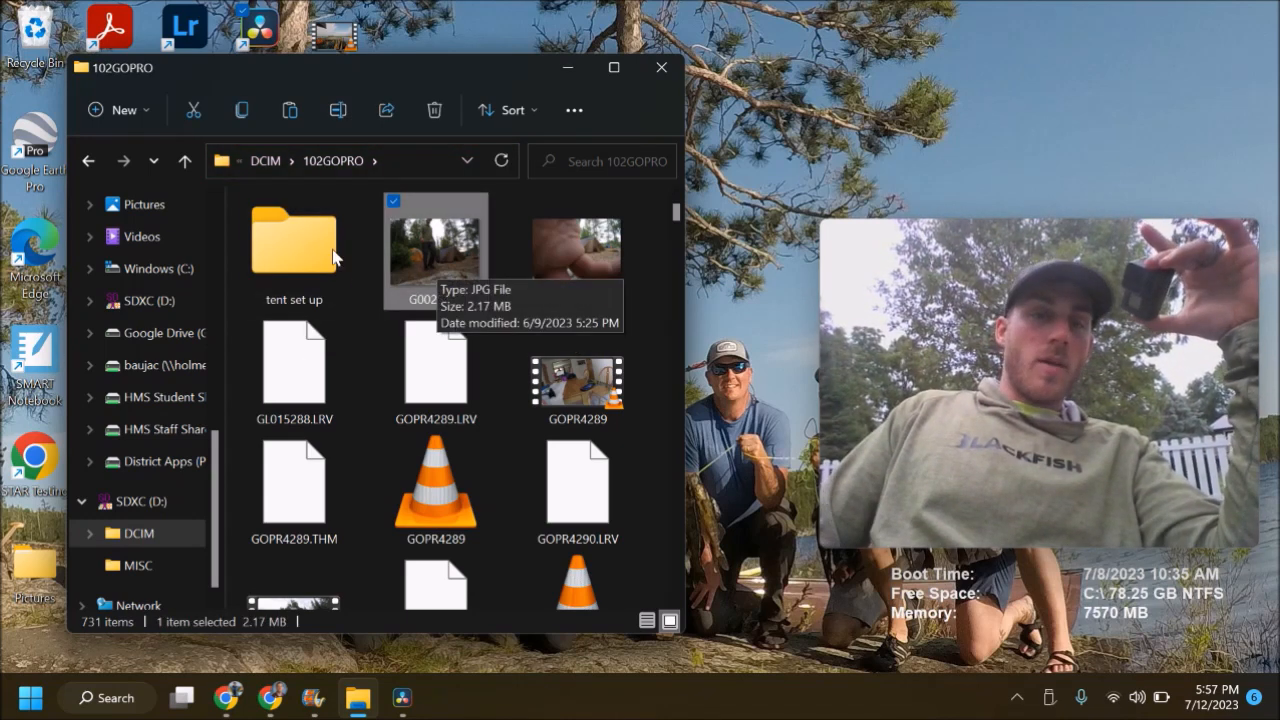
mouse_move(294, 245)
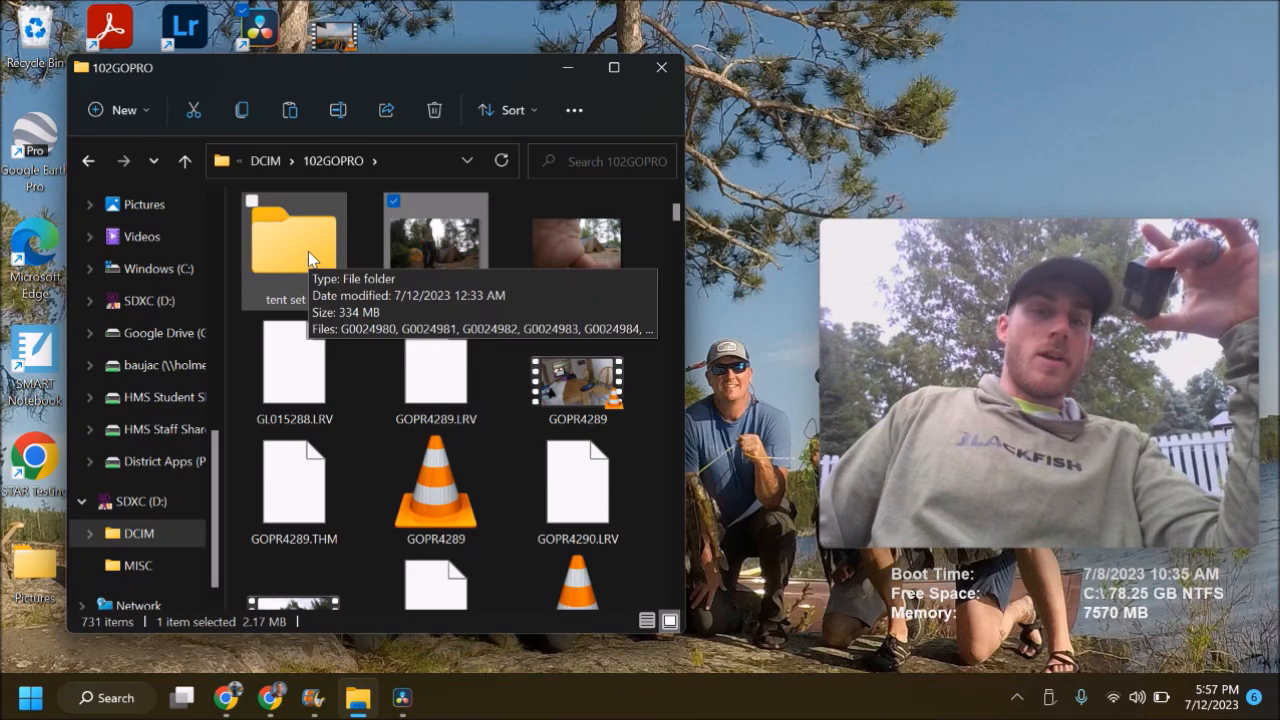
double_click(293, 240)
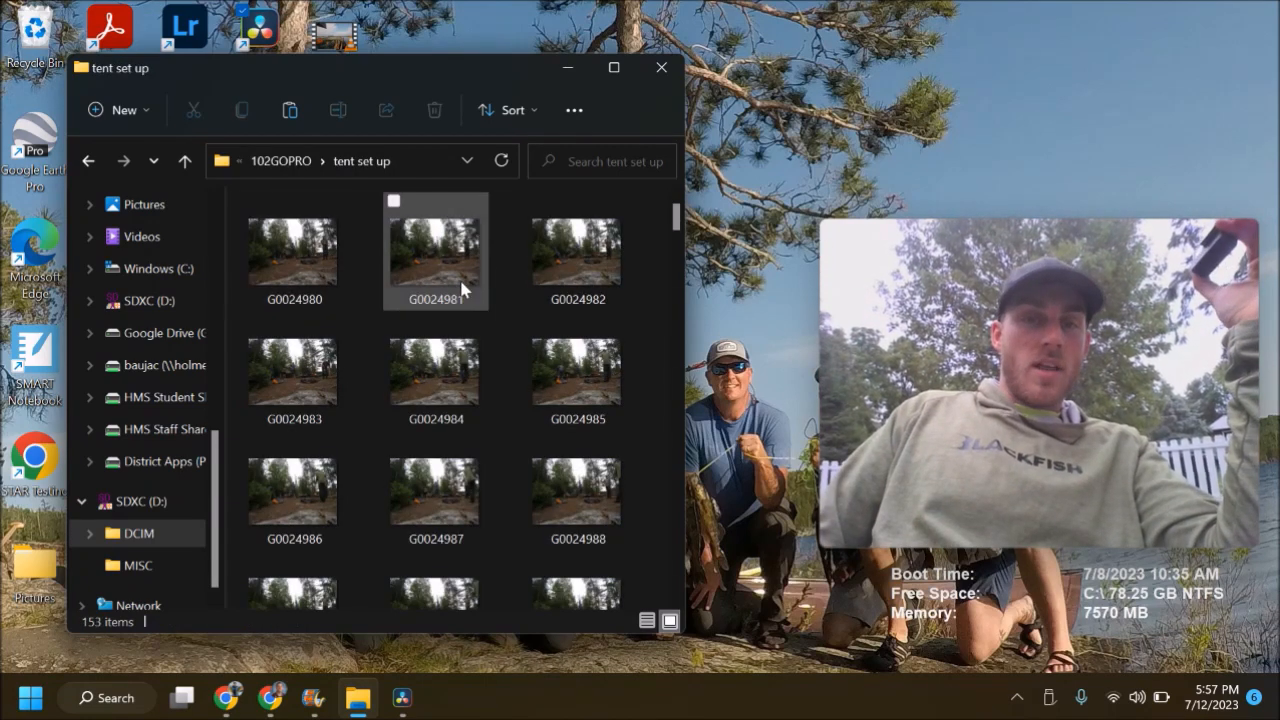
scroll("down", 3)
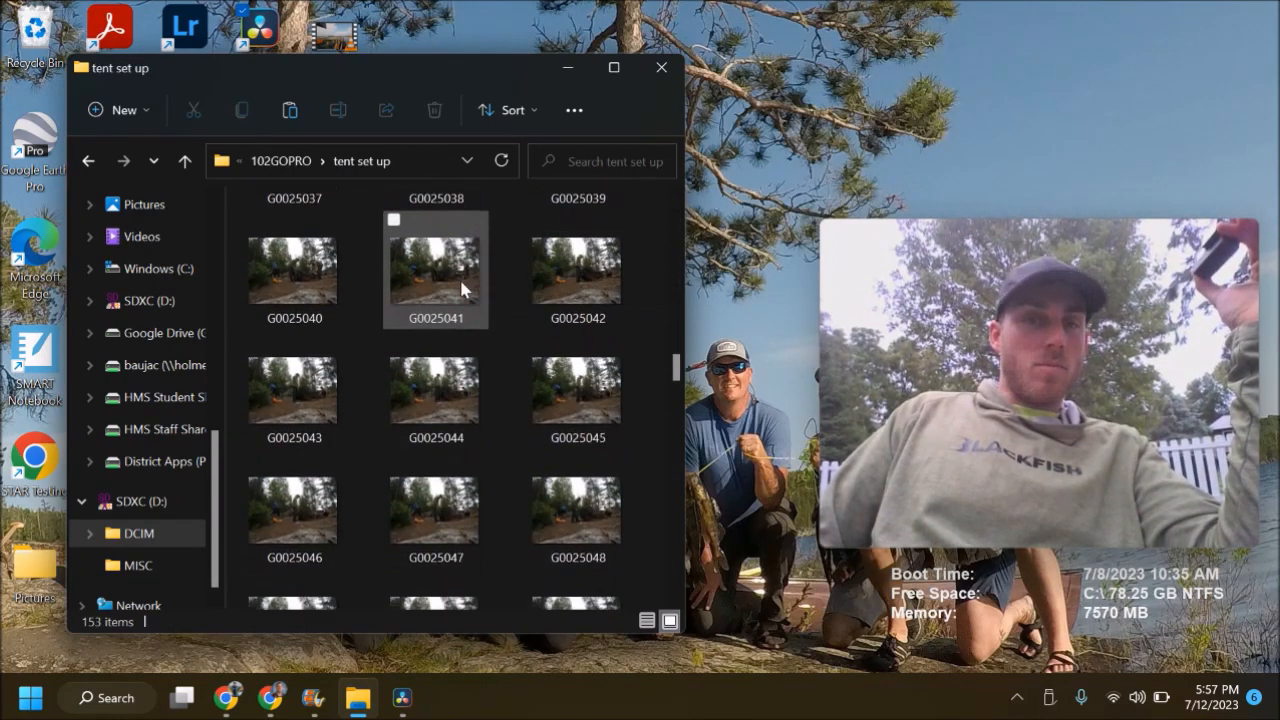
scroll("down", 3)
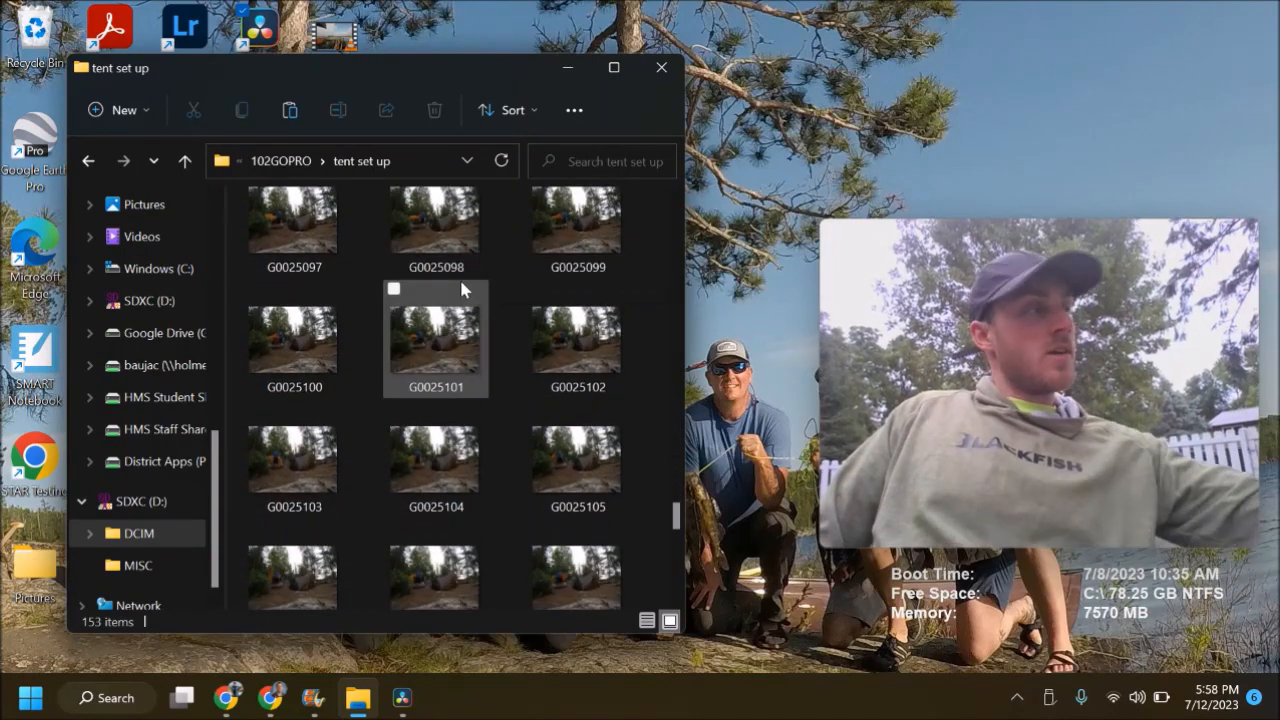
mouse_move(402, 697)
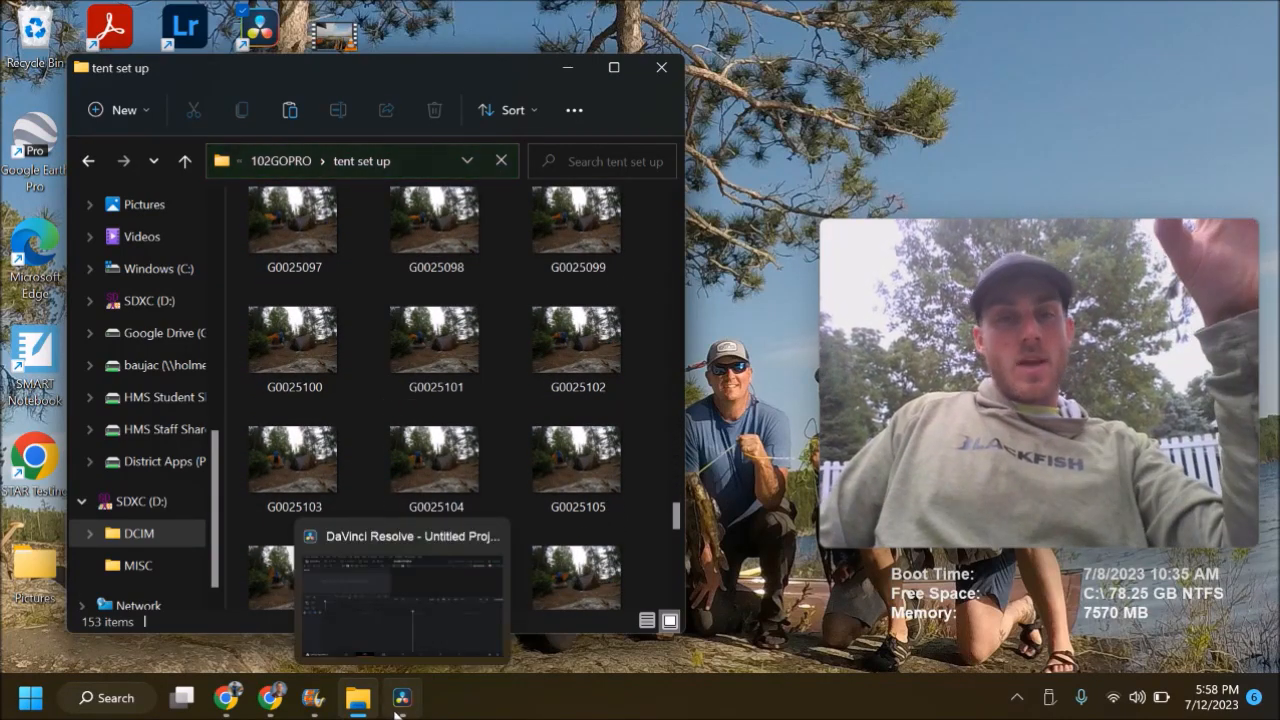
On Resolve's Media page, browse the SD card D: into DCIM and 102GOPRO.
left_click(400, 590)
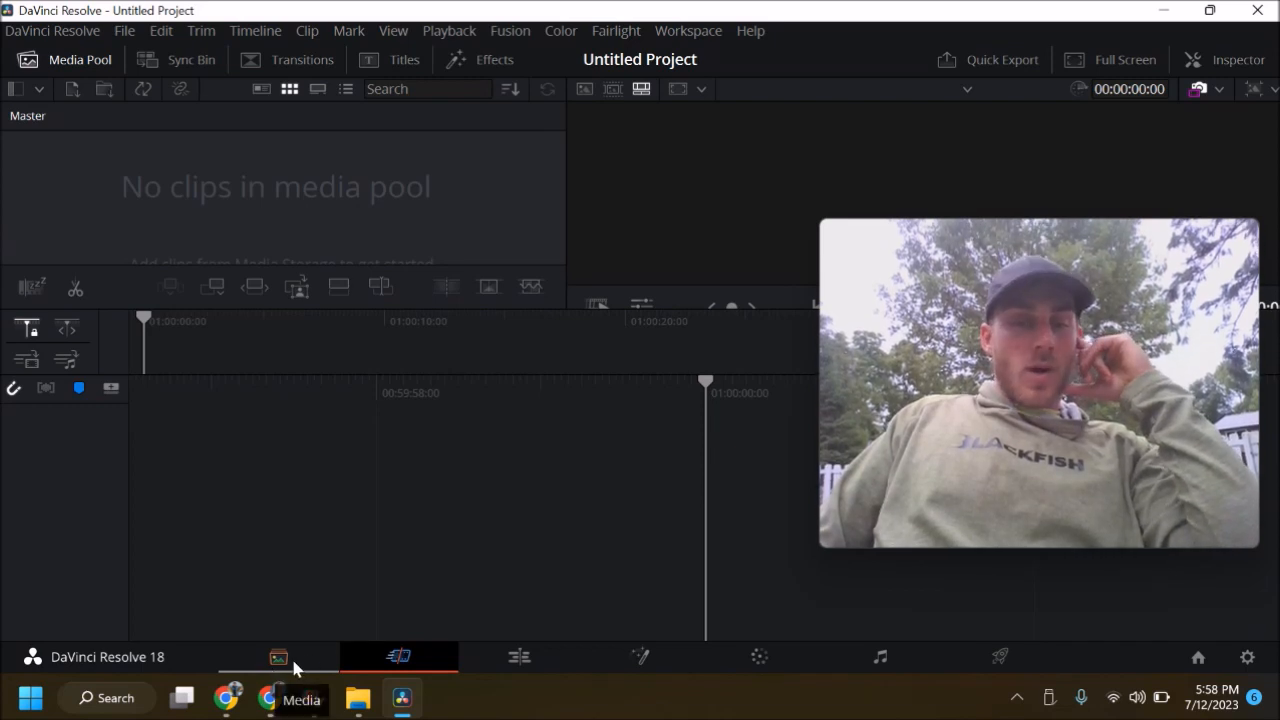
left_click(278, 657)
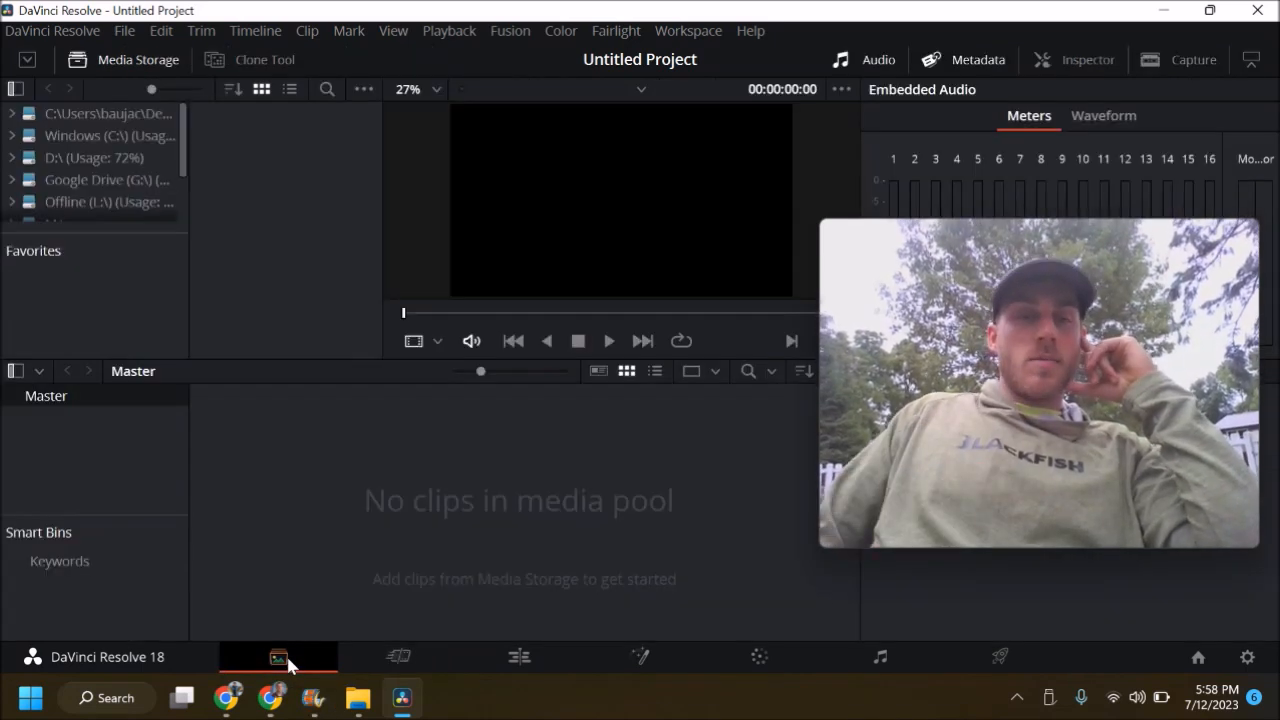
left_click(94, 157)
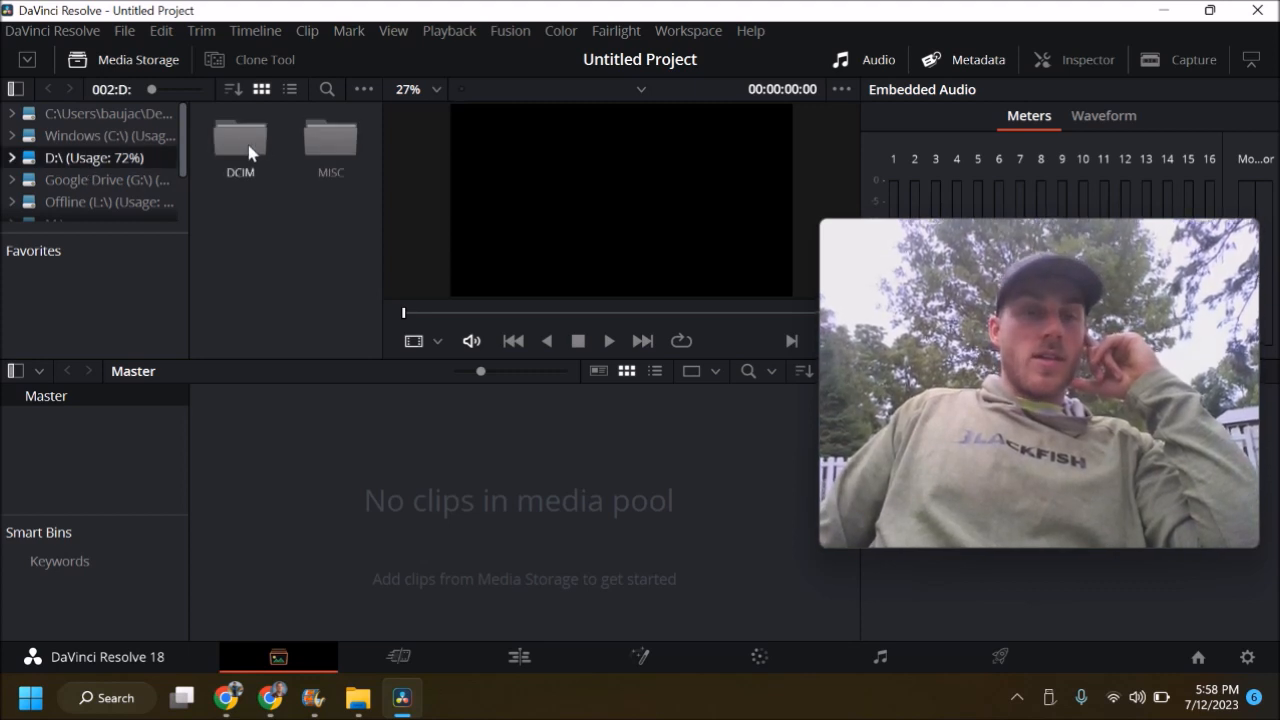
double_click(240, 140)
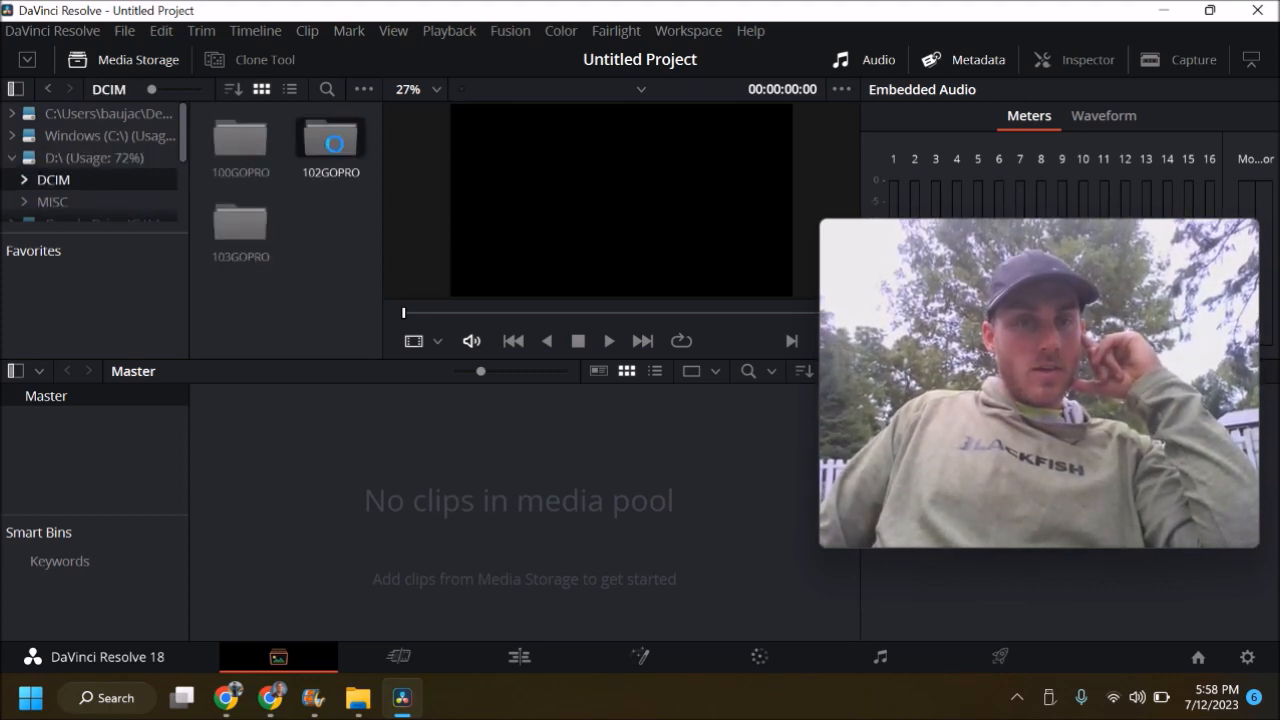
double_click(330, 140)
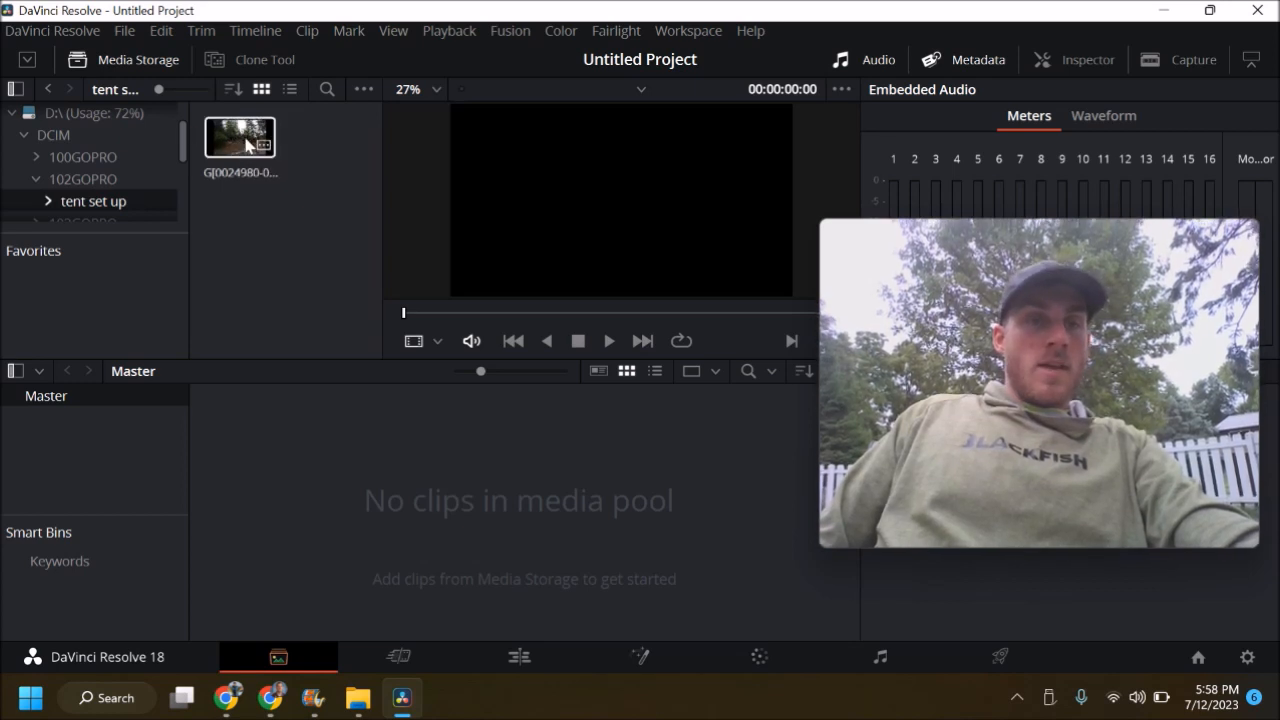
Preview the tent set up image-sequence clip and adjust the media browser display options.
left_click(240, 137)
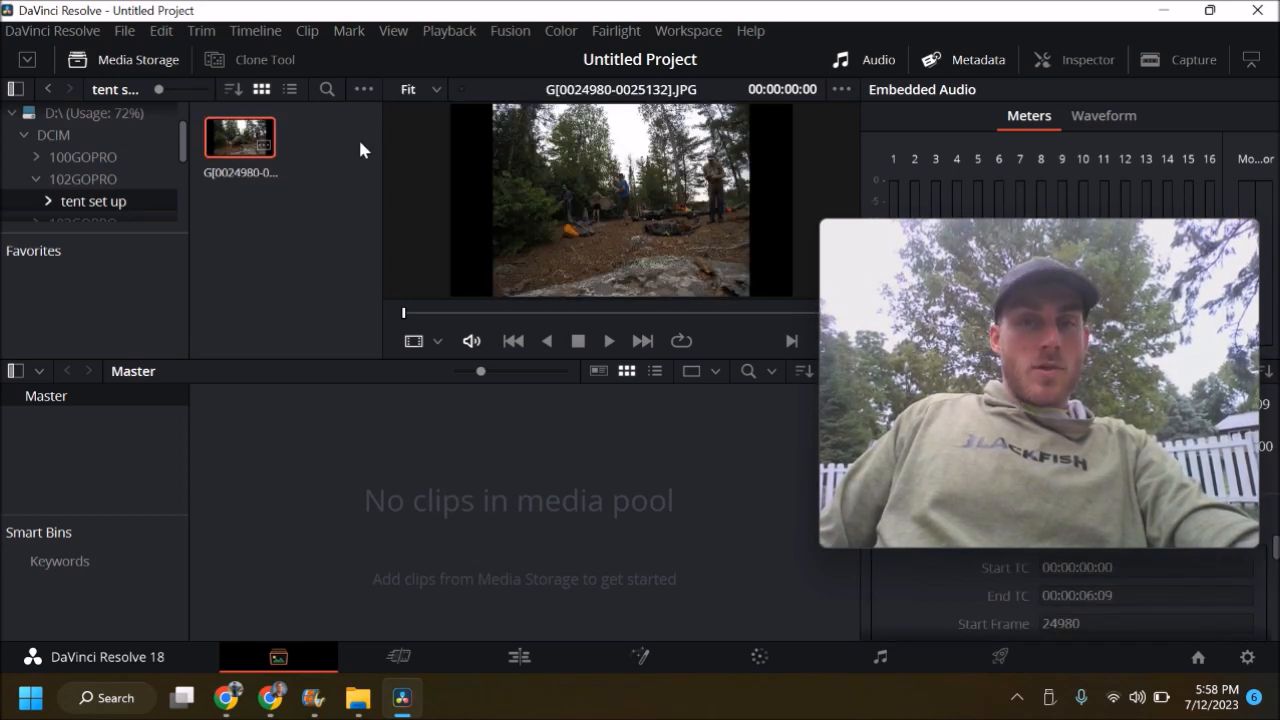
left_click(363, 89)
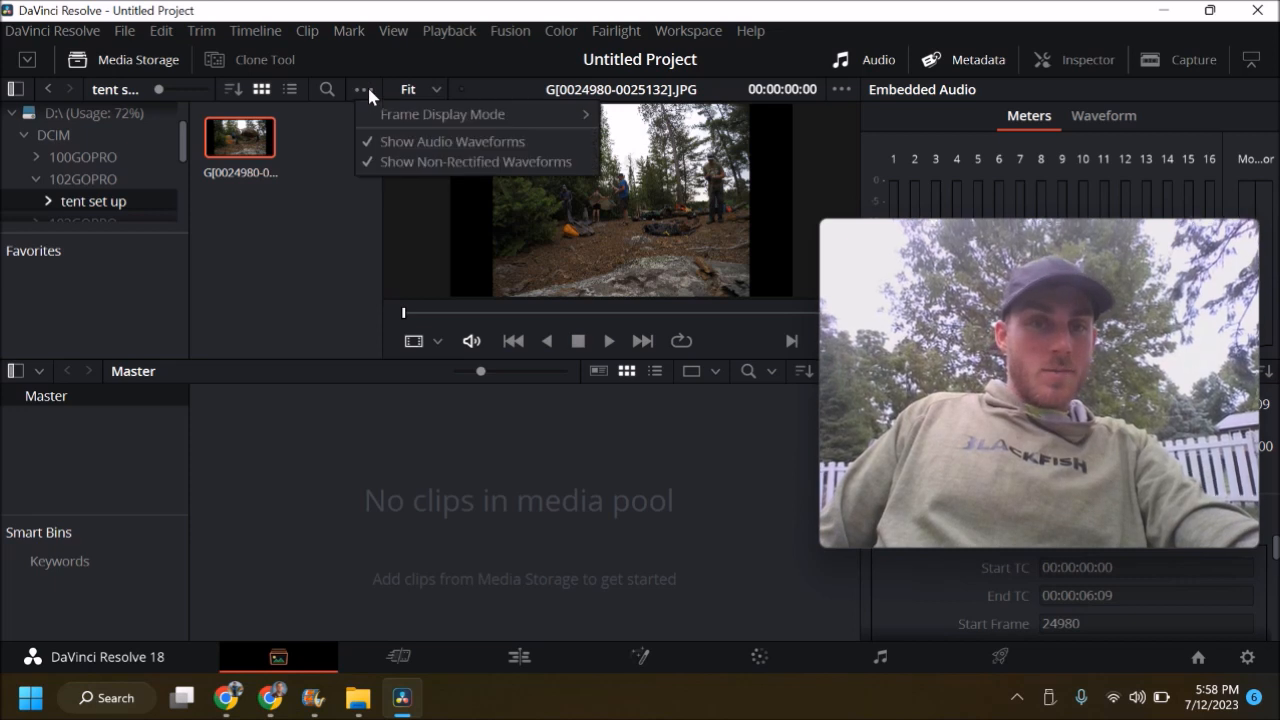
mouse_move(443, 114)
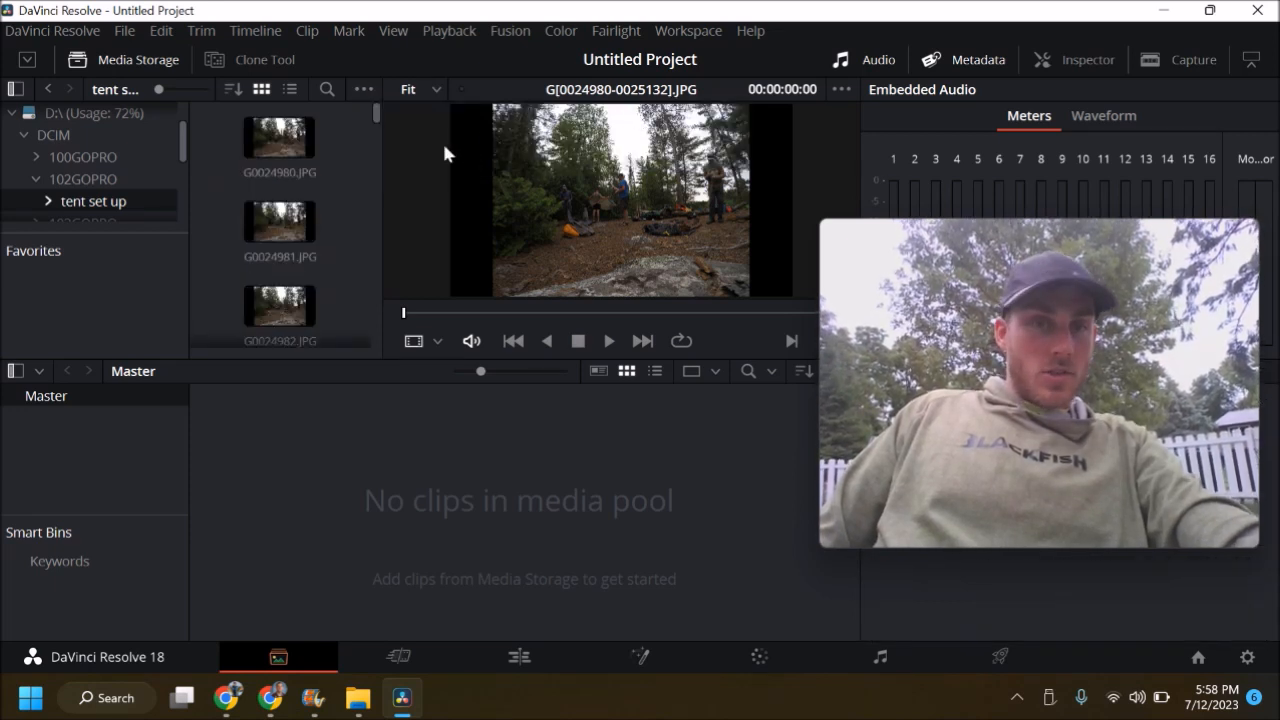
left_click(363, 89)
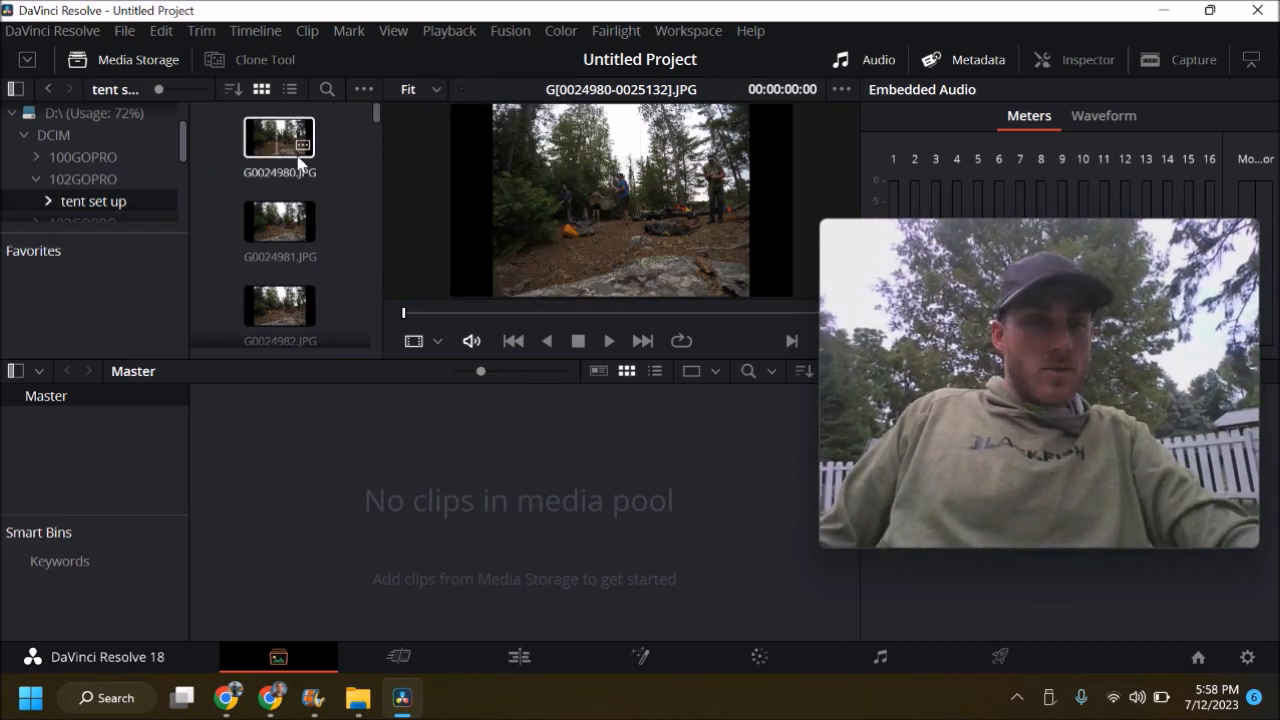
scroll("down", 3)
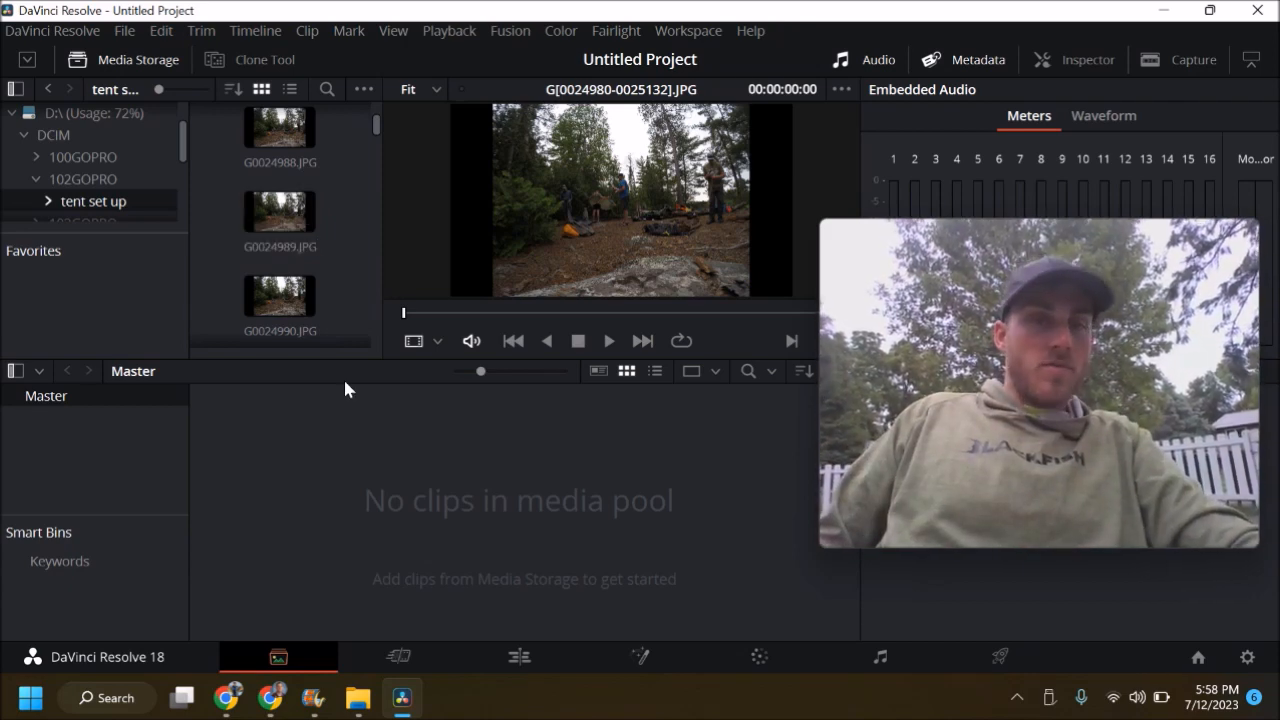
left_click(363, 89)
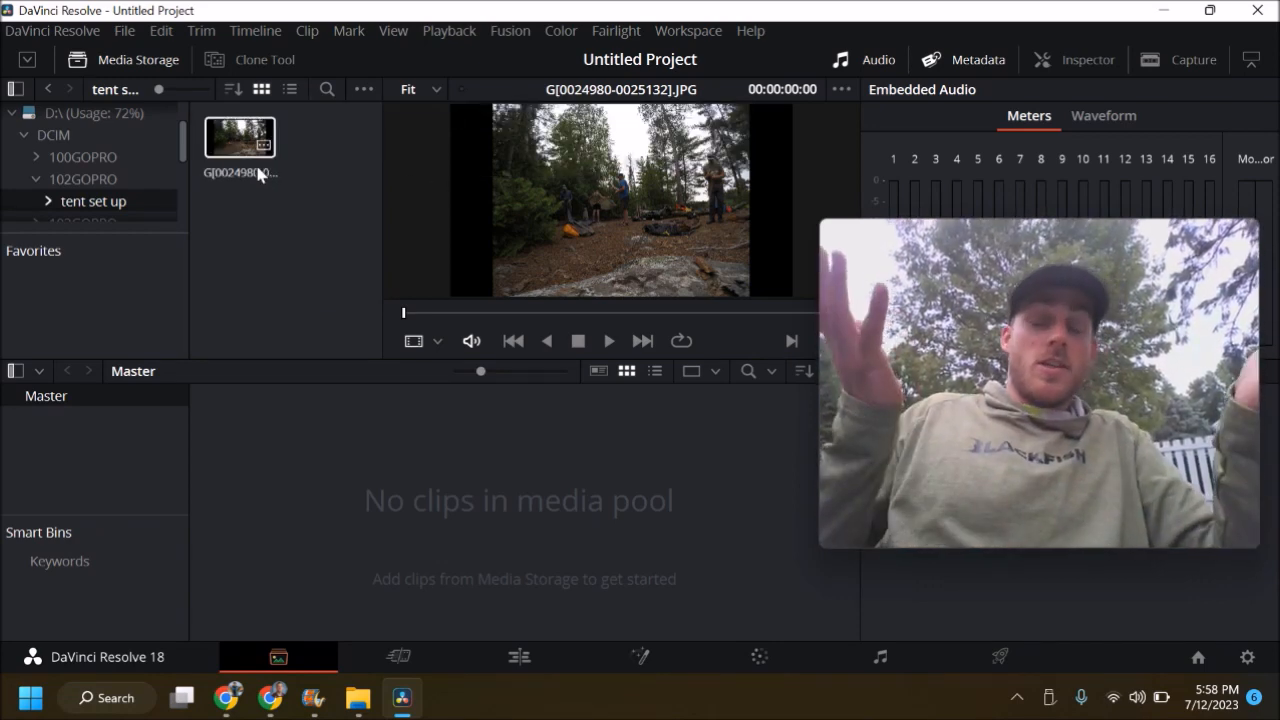
left_click_drag(240, 137, 392, 487)
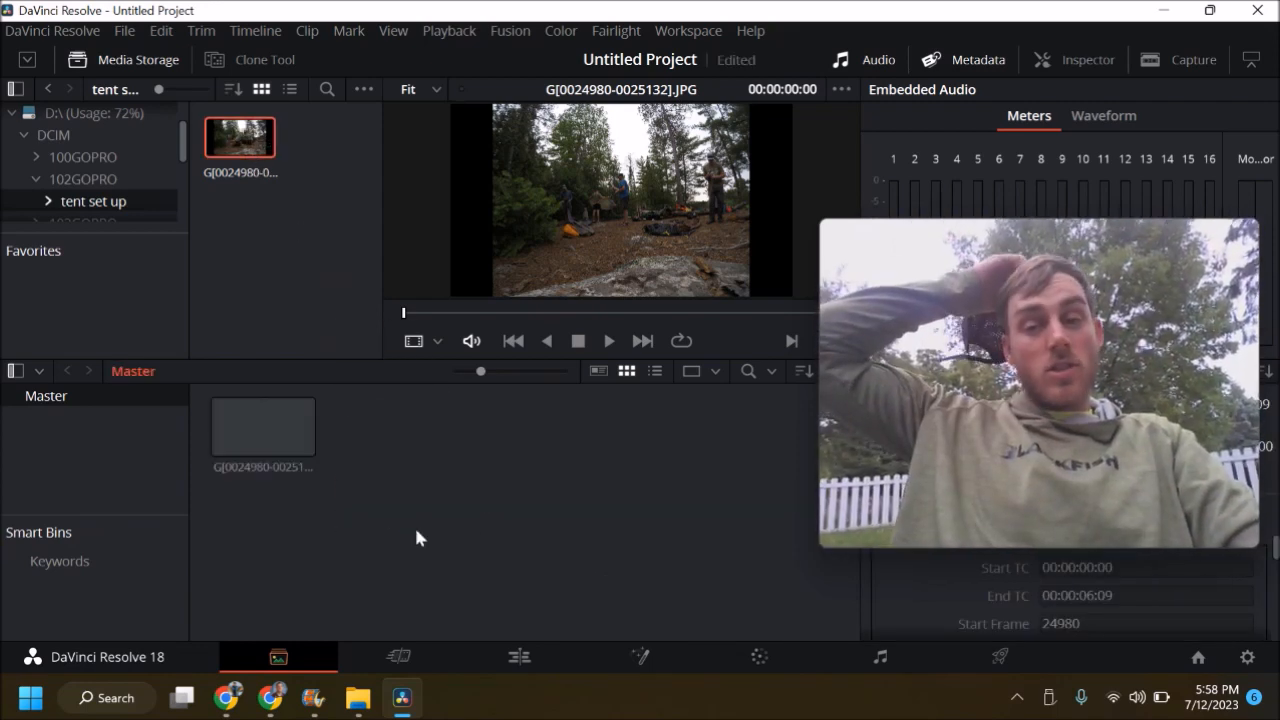
left_click(263, 427)
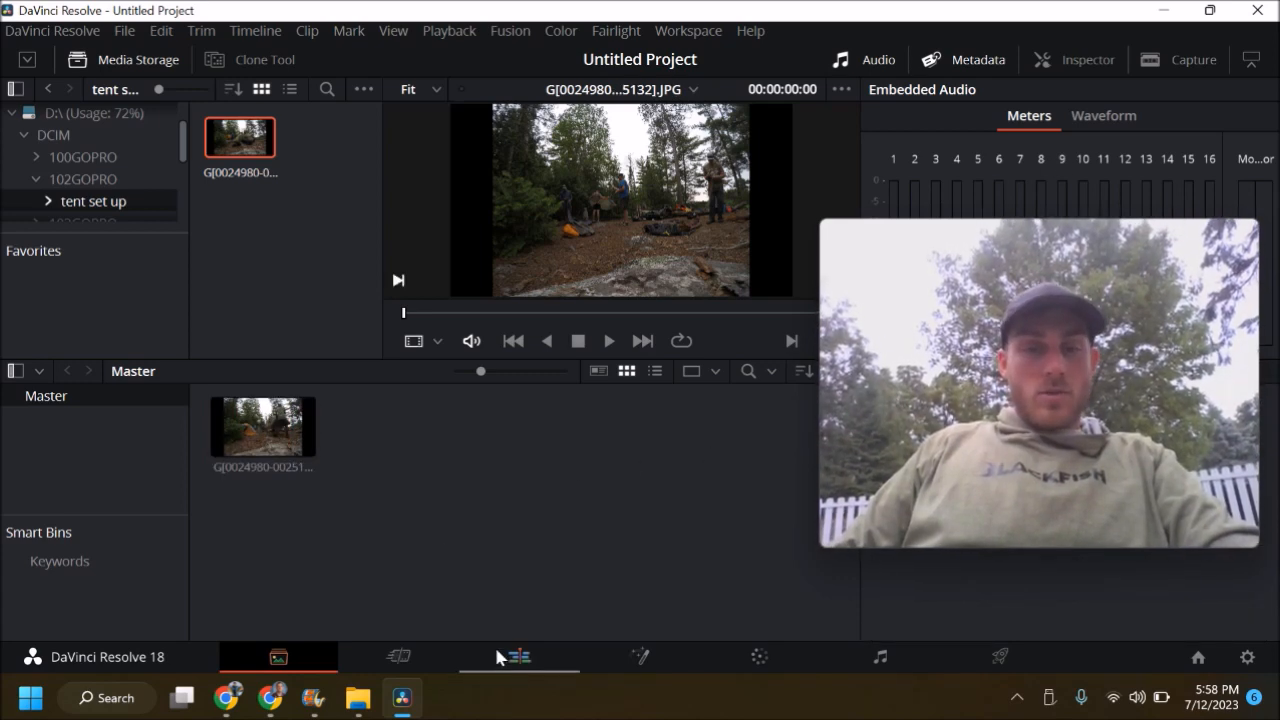
Switch to the Edit page with Timeline 1 holding the tent set up clip.
left_click(518, 657)
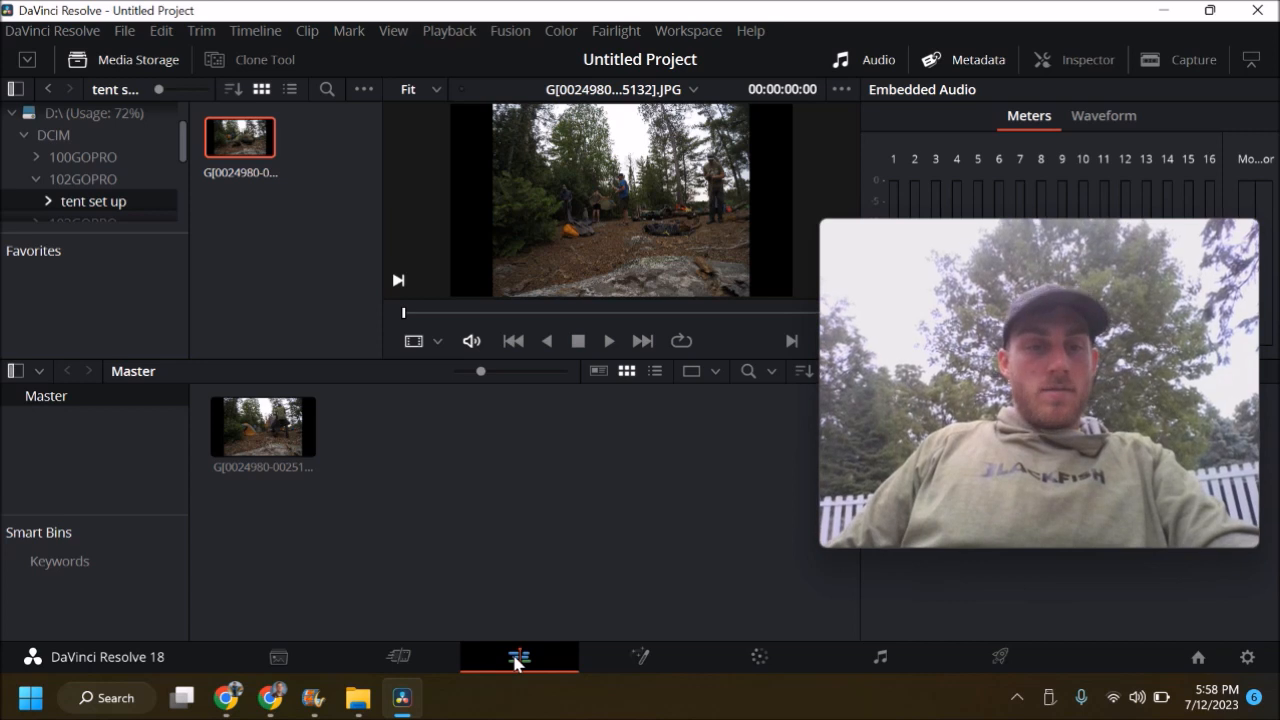
left_click(519, 657)
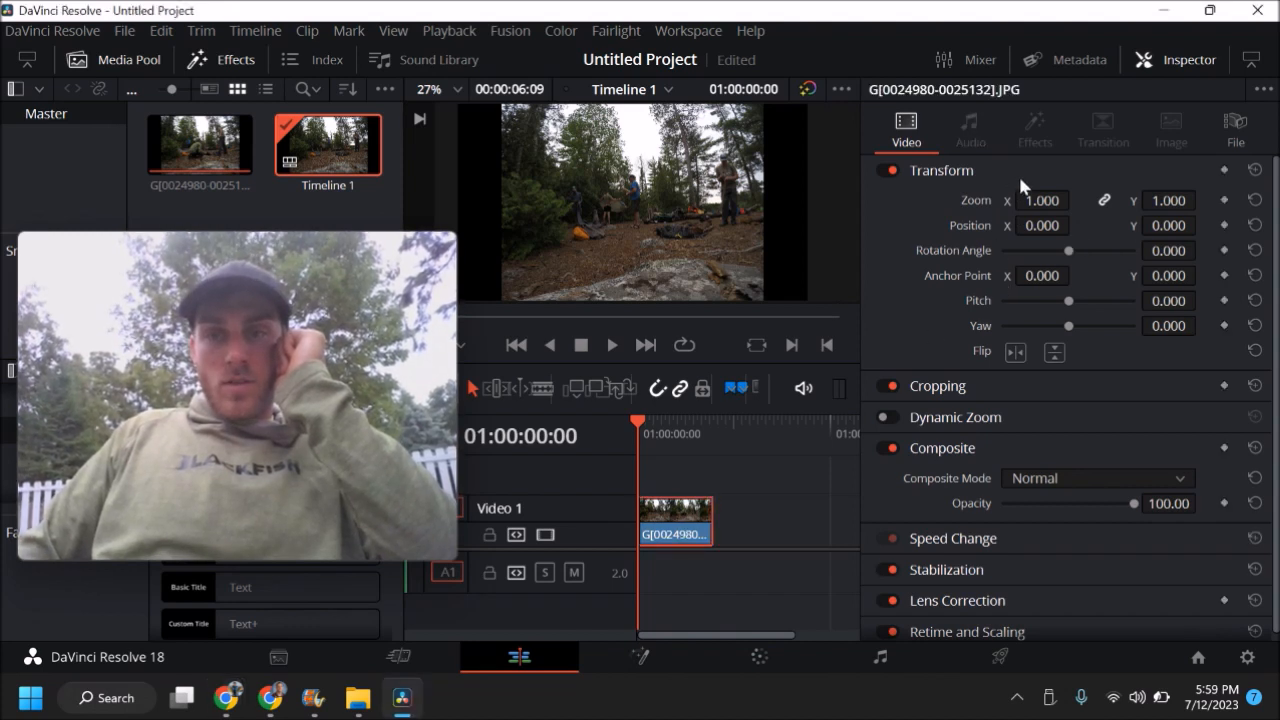
Set the clip's Transform Zoom to 1.340 and play the time-lapse through in the viewer.
left_click(1076, 195)
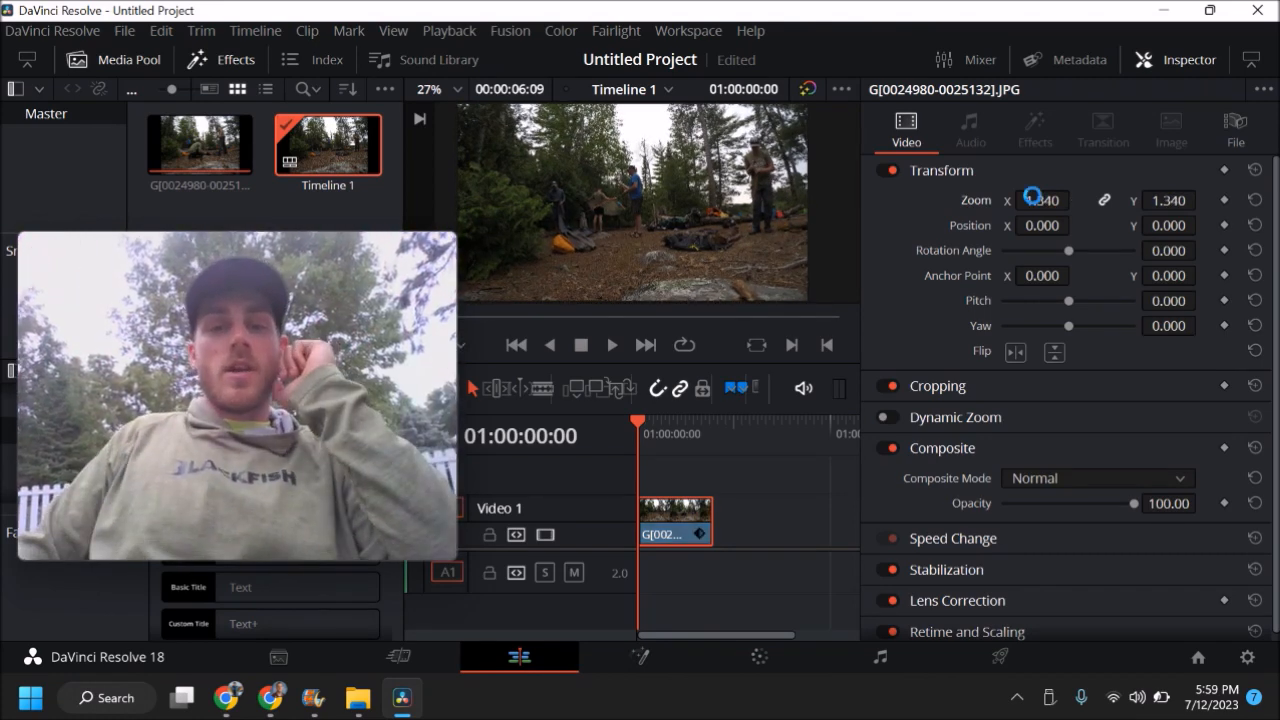
left_click(611, 344)
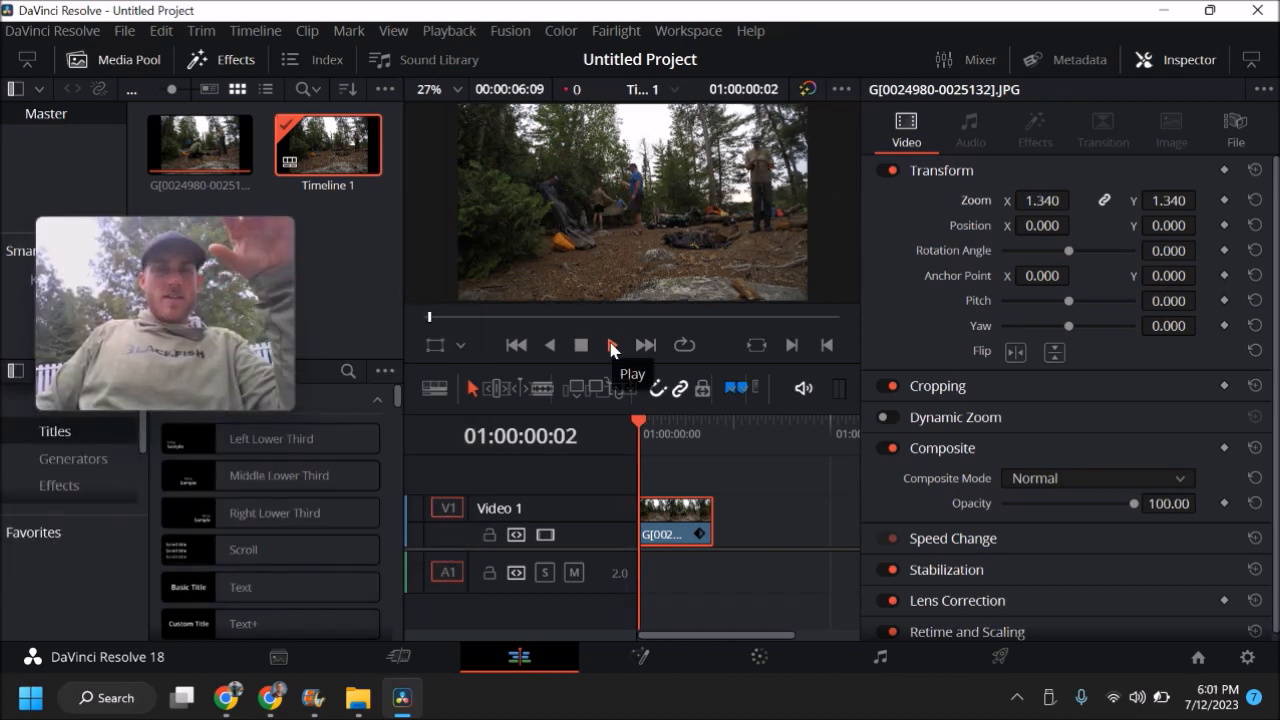
left_click(612, 345)
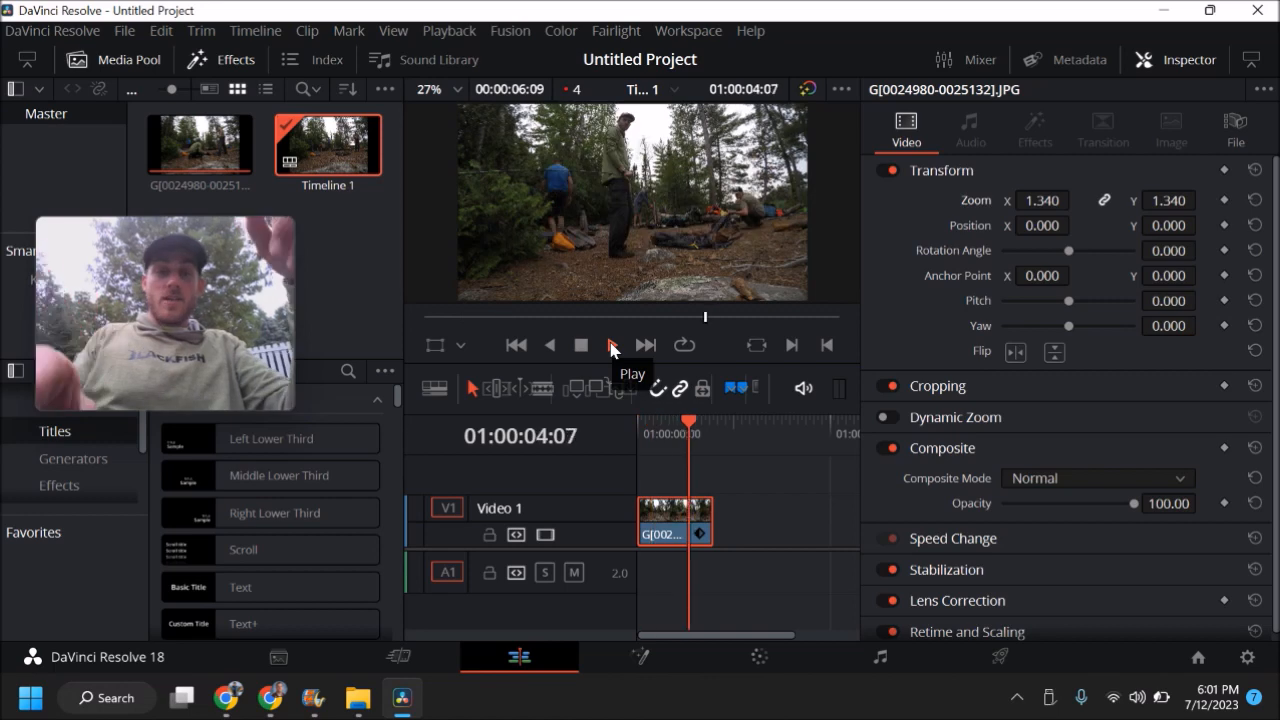
left_click(611, 344)
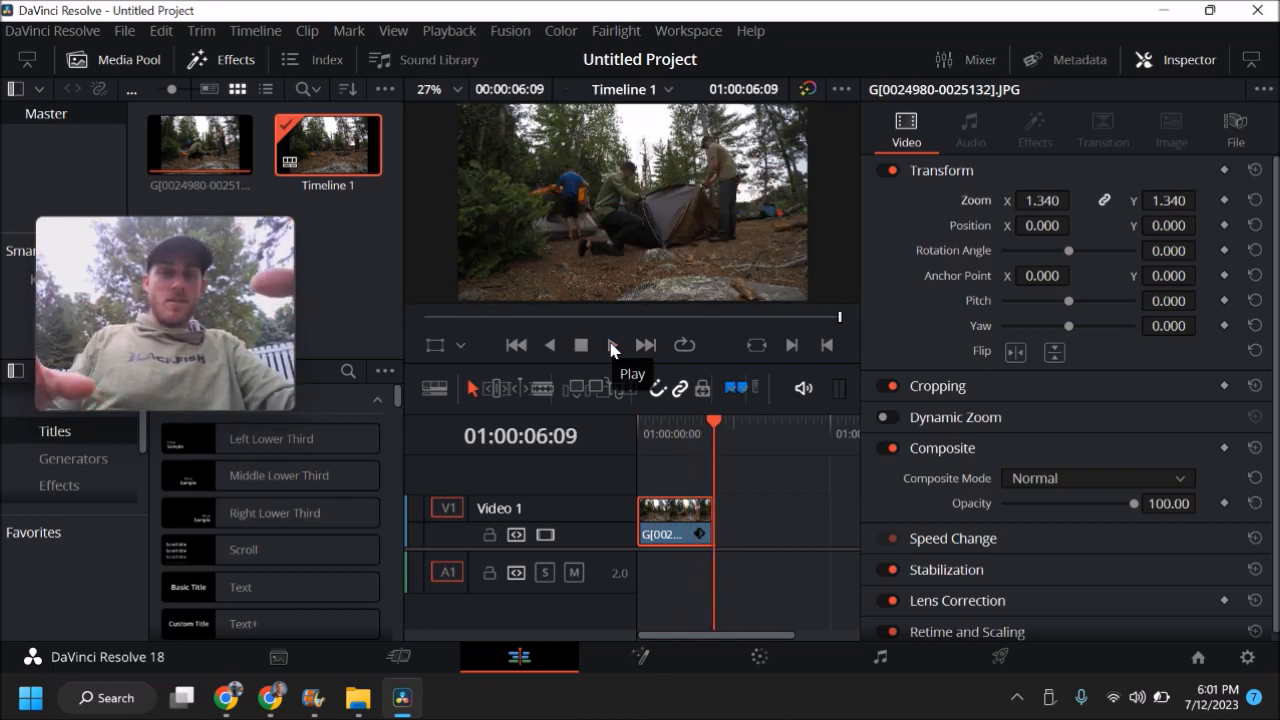
left_click(611, 344)
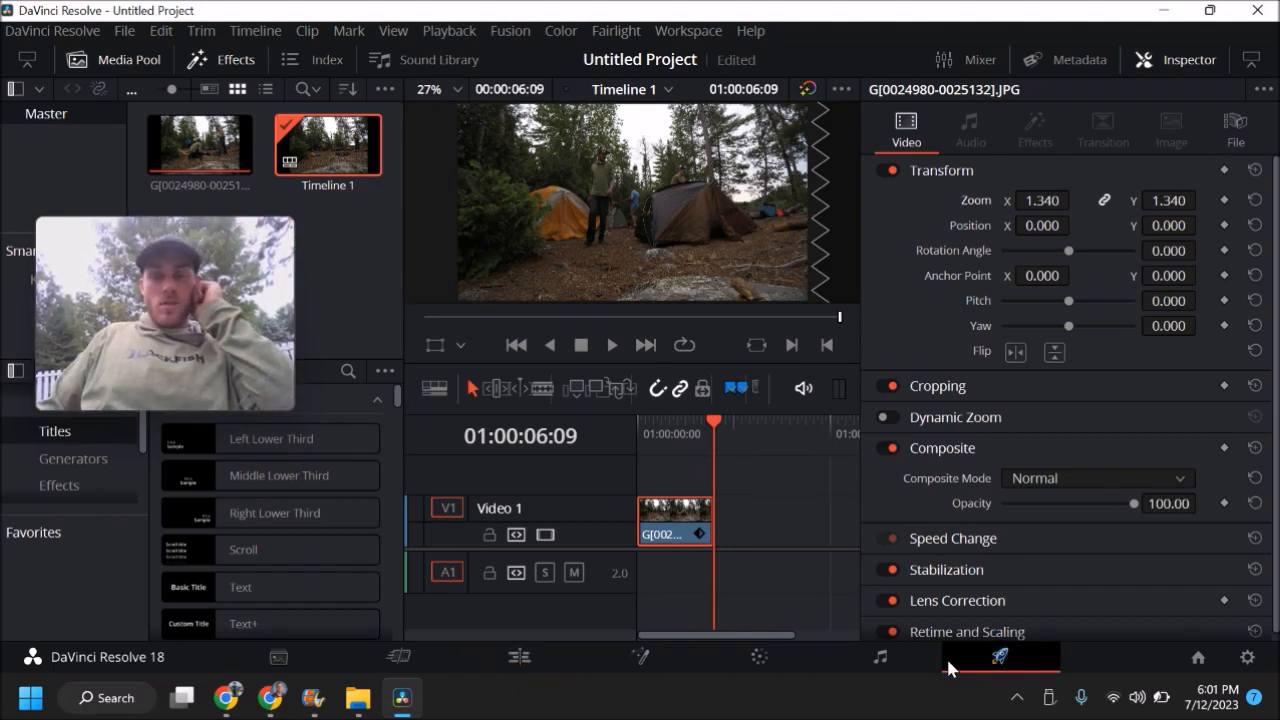
On the Deliver page, name the export 'trout time lapse' and pick its save destination.
left_click(999, 657)
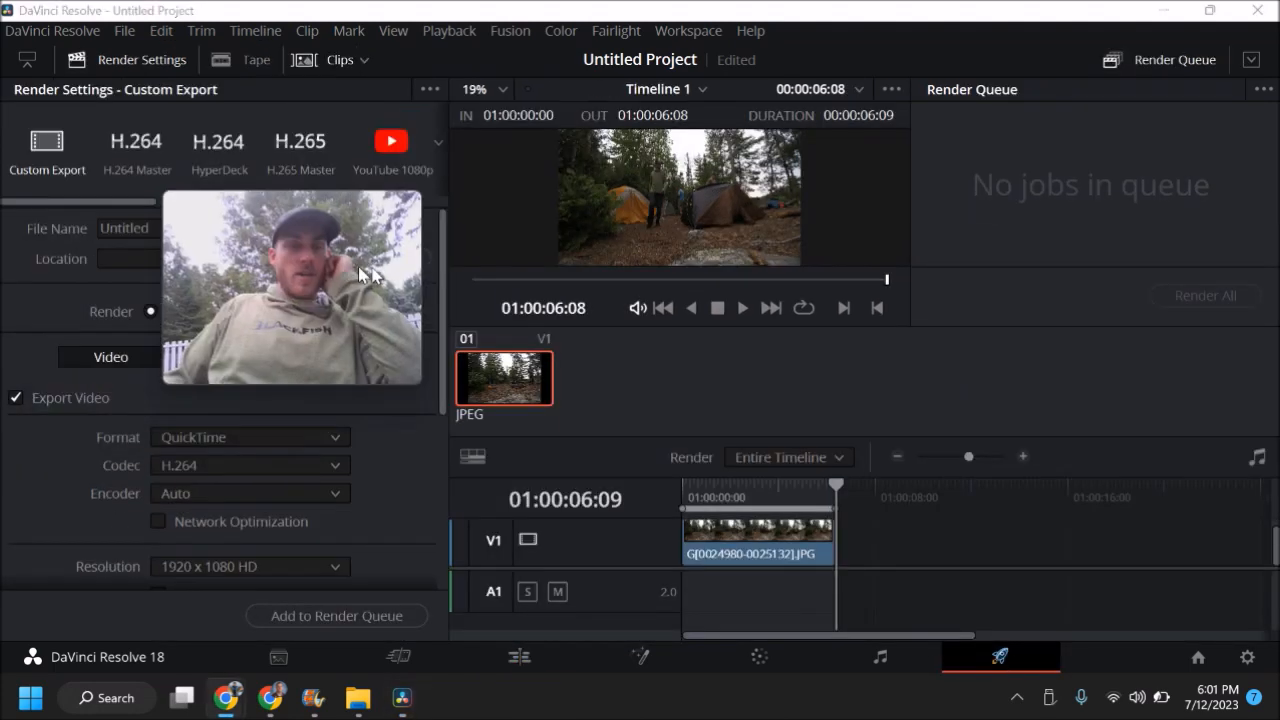
left_click(223, 228)
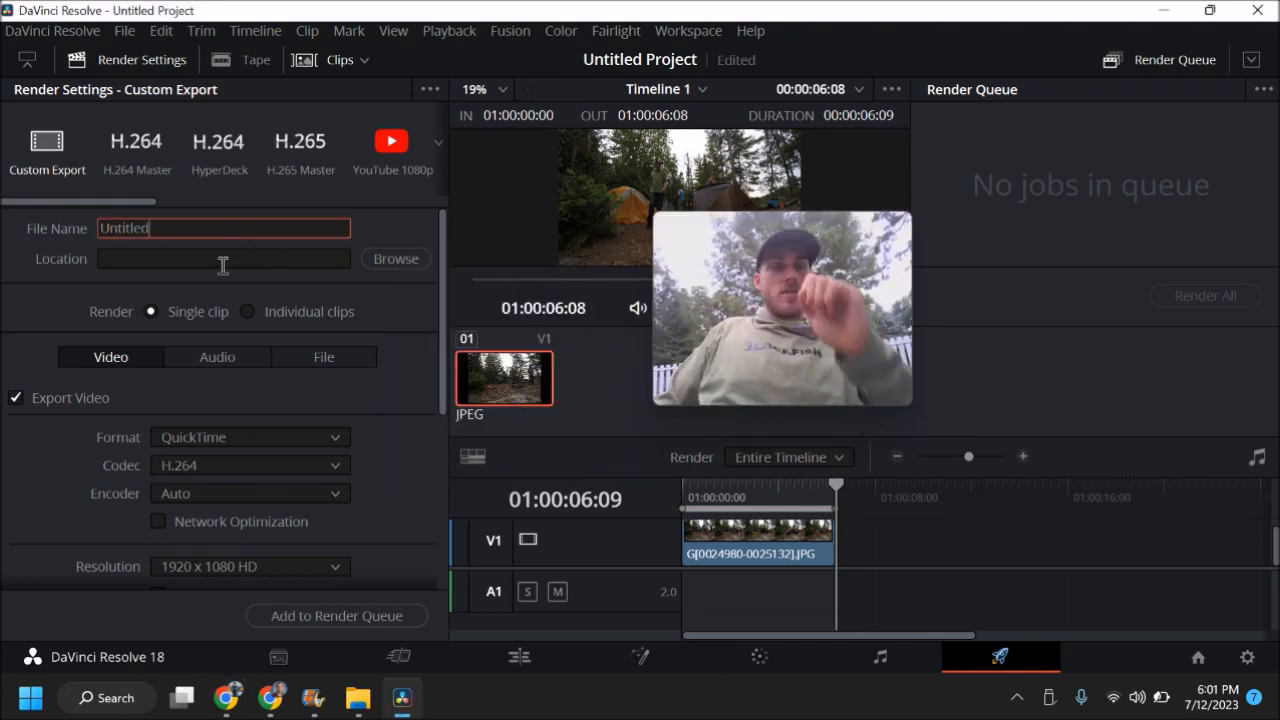
left_click(223, 258)
type("trout time las")
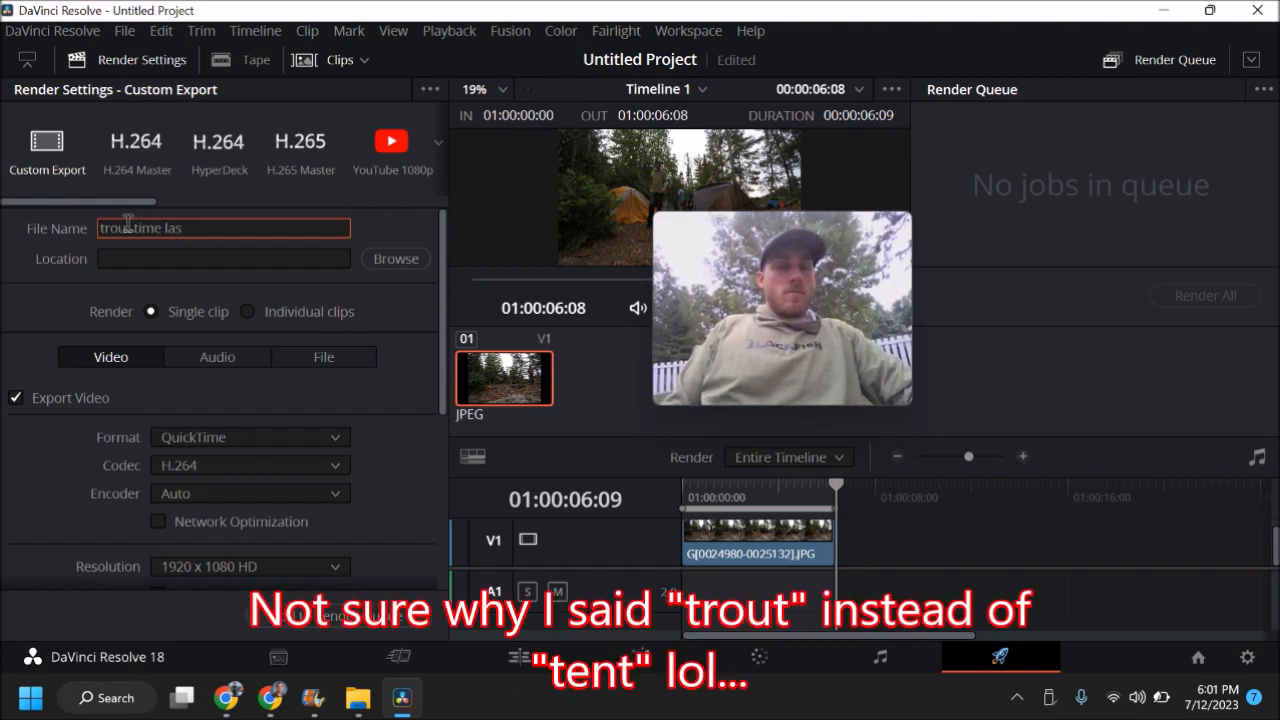
scroll("down", 3)
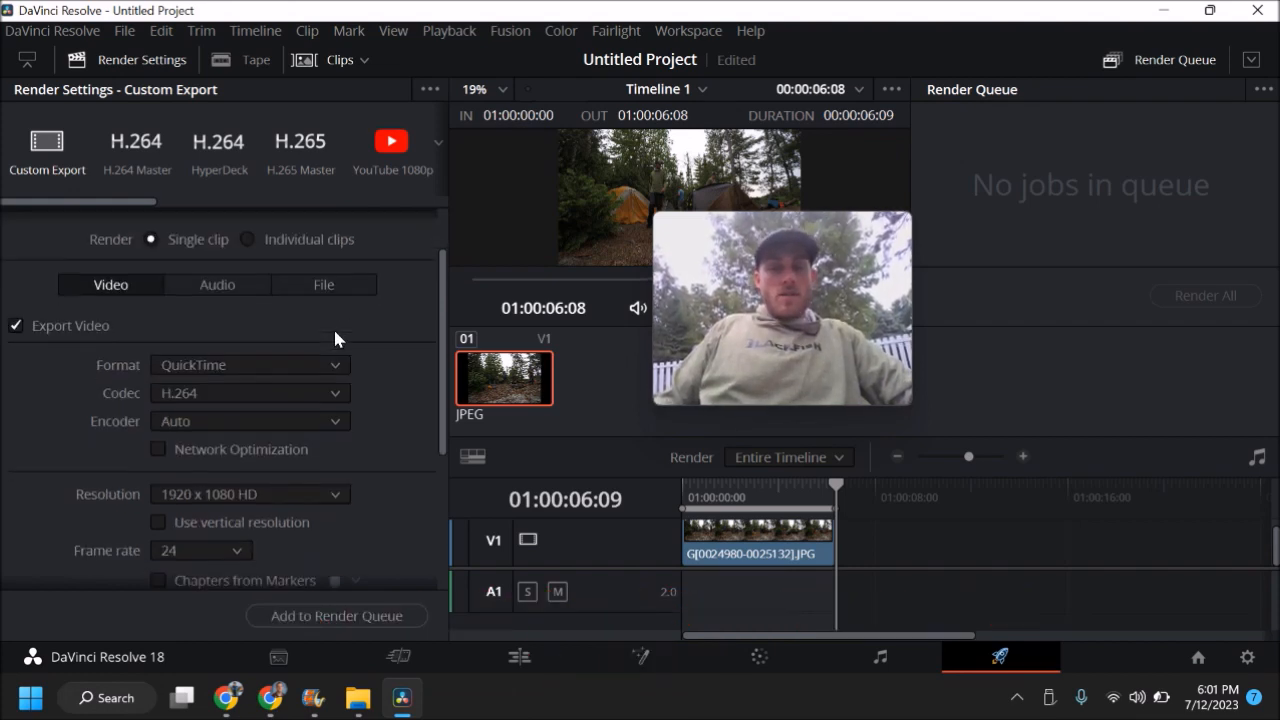
scroll("down", 3)
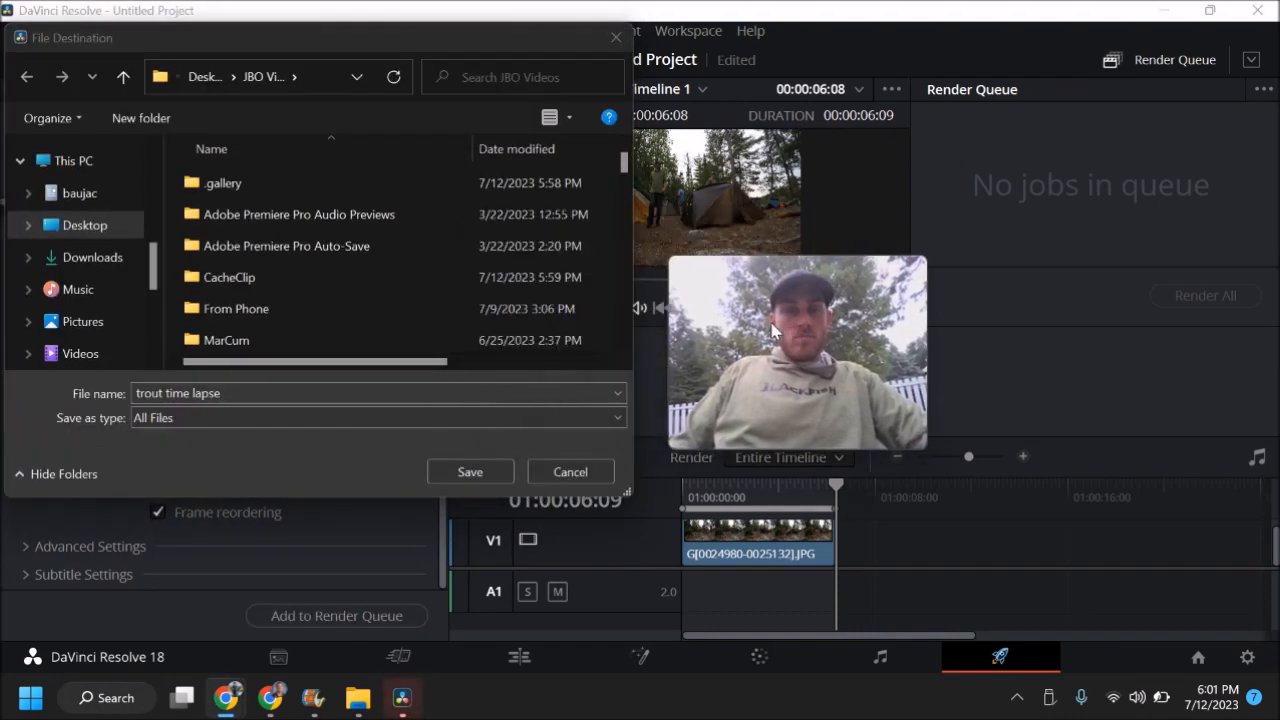
scroll("down", 3)
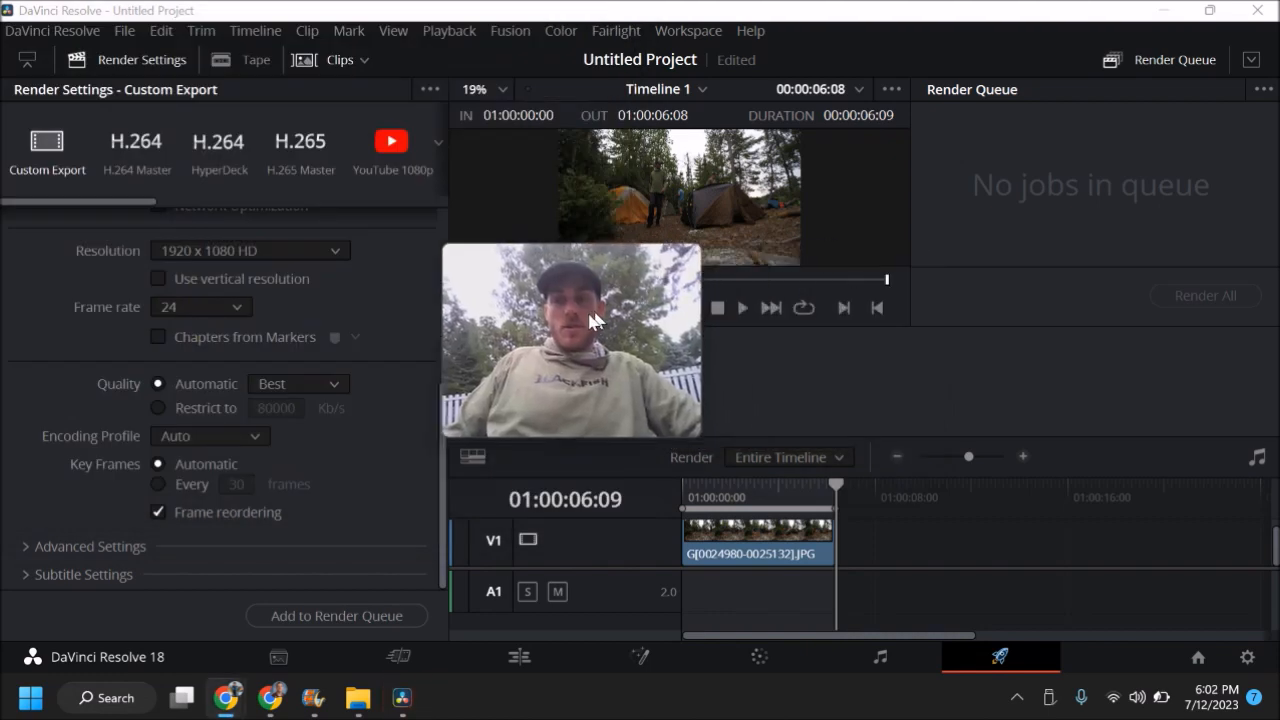
Add the 'trout time lapse' job to the Render Queue and render all.
left_click(337, 615)
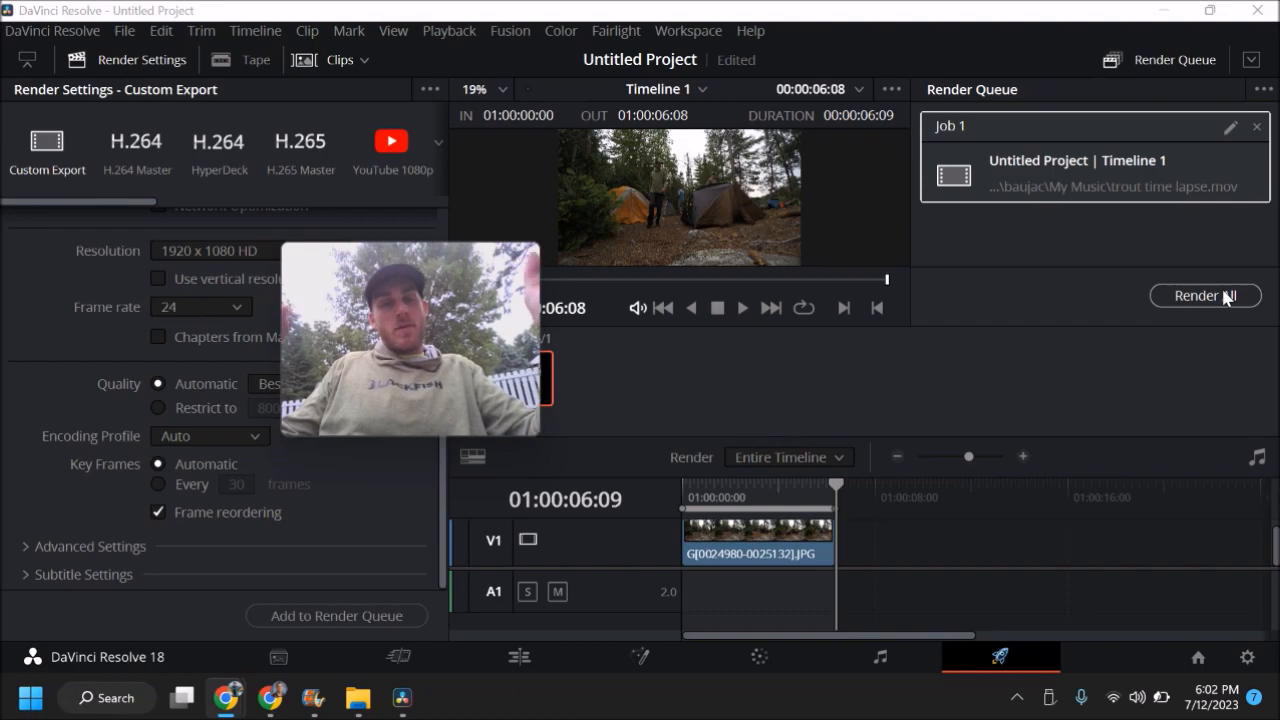
left_click(445, 697)
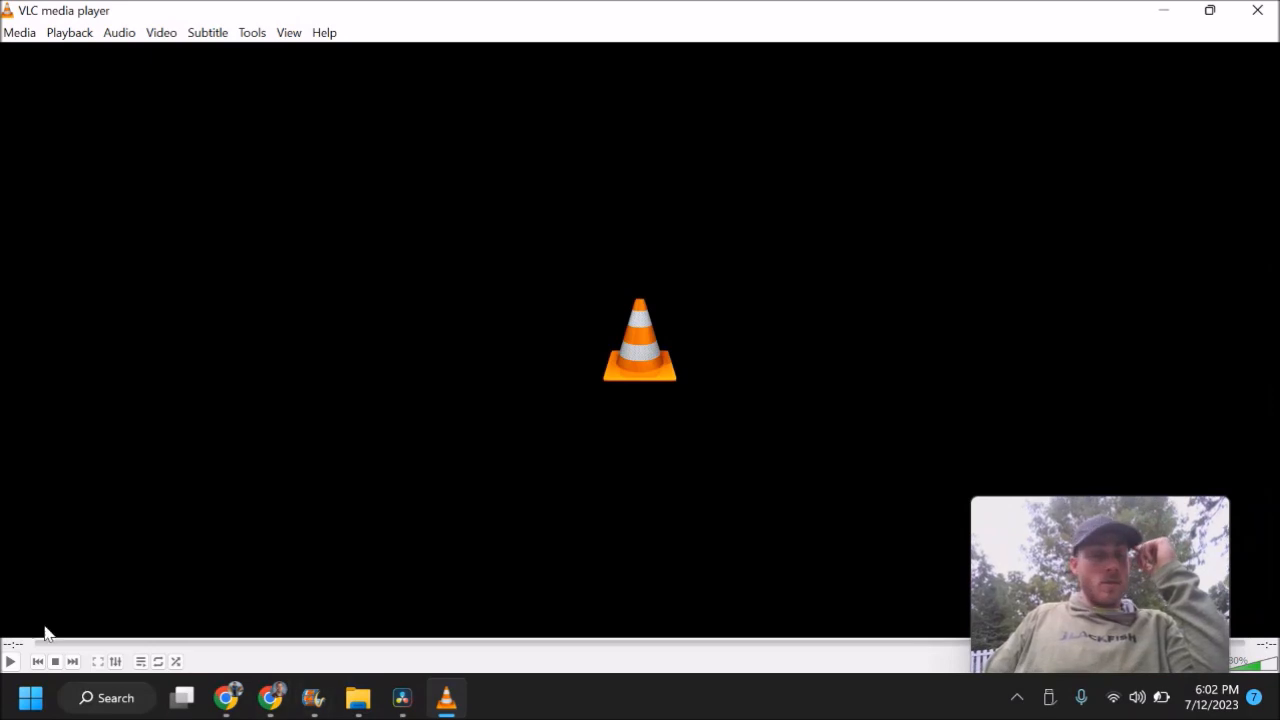
mouse_move(216, 588)
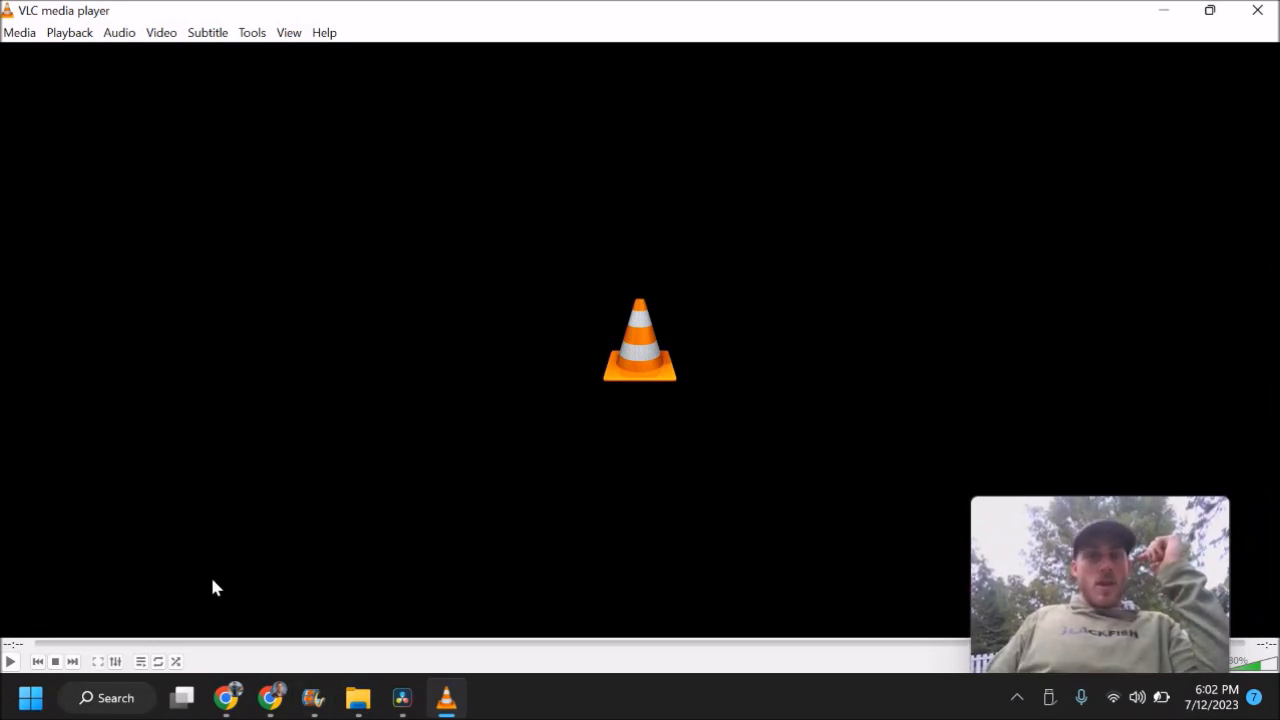